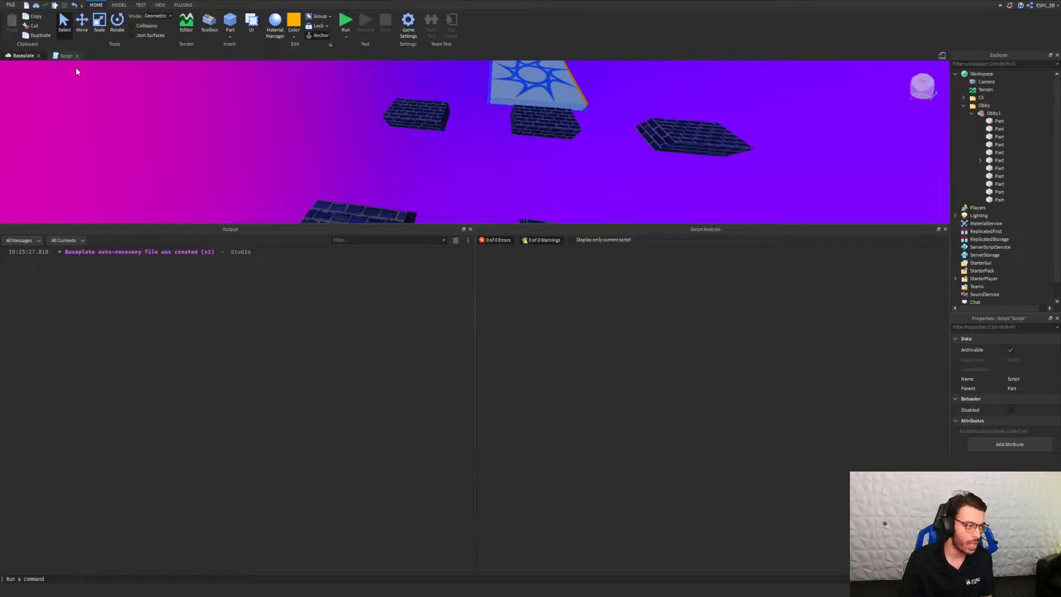
- Show the script's code and select all the old loop-explanation comments to clear them
left_click(65, 55)
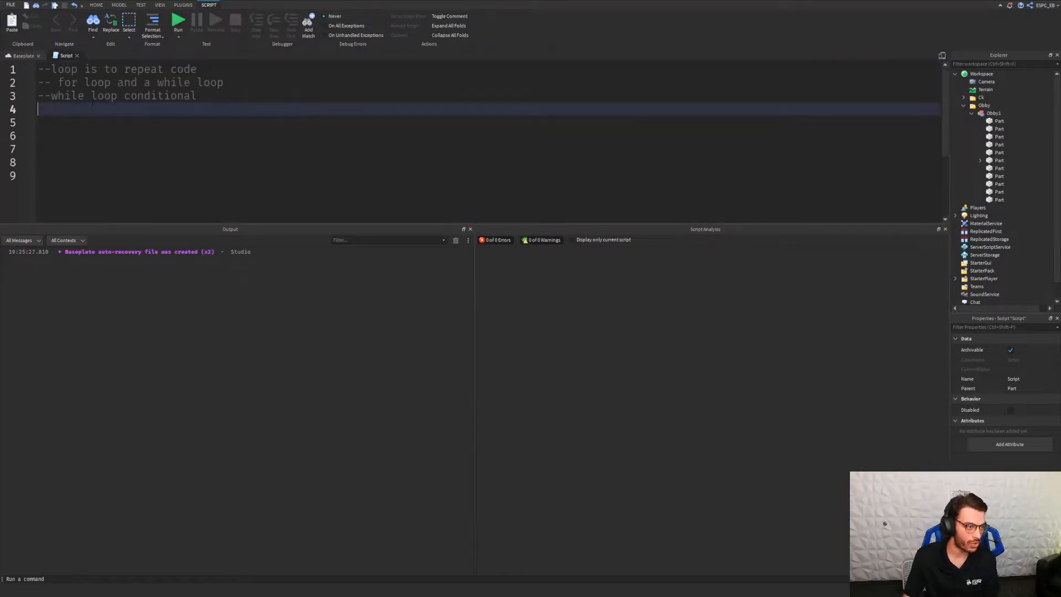
key("ctrl+a")
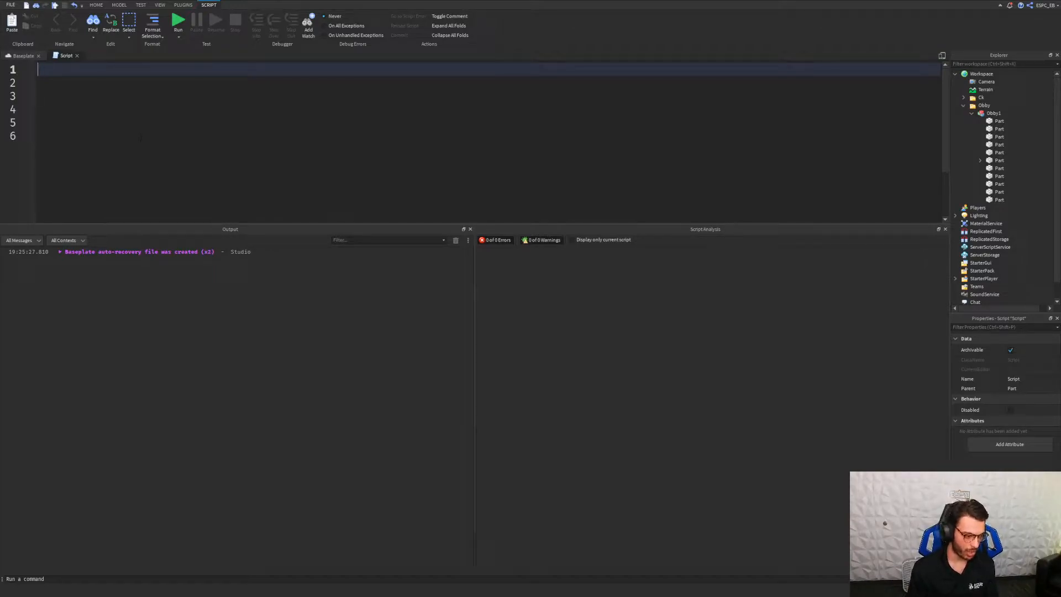
mouse_move(903, 268)
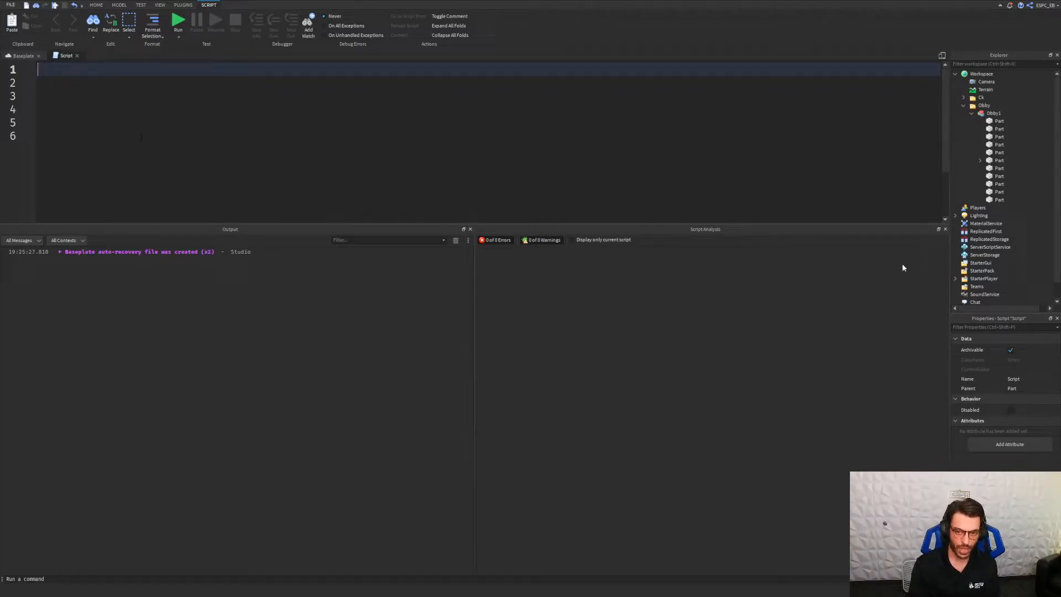
- Select the part, type 'local p = script.Parent', and begin a 'local function' line
left_click(1008, 168)
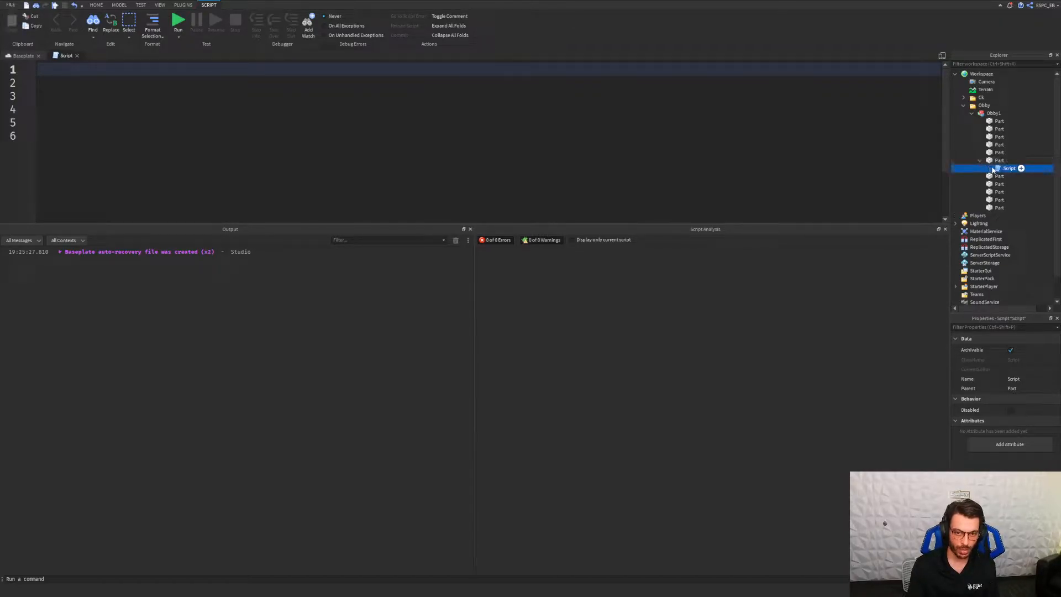
left_click(1000, 160)
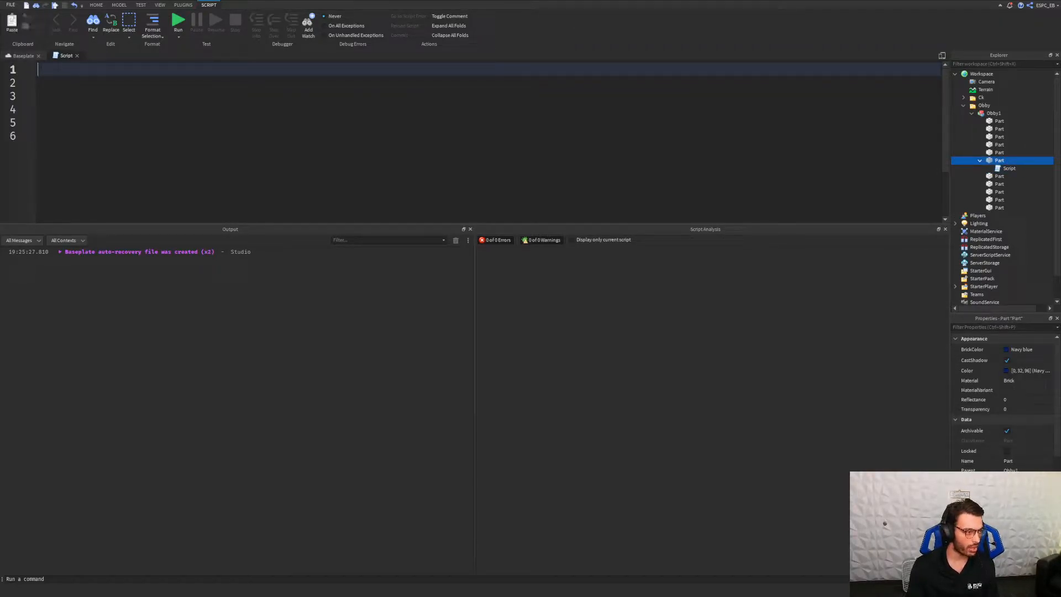
type("local")
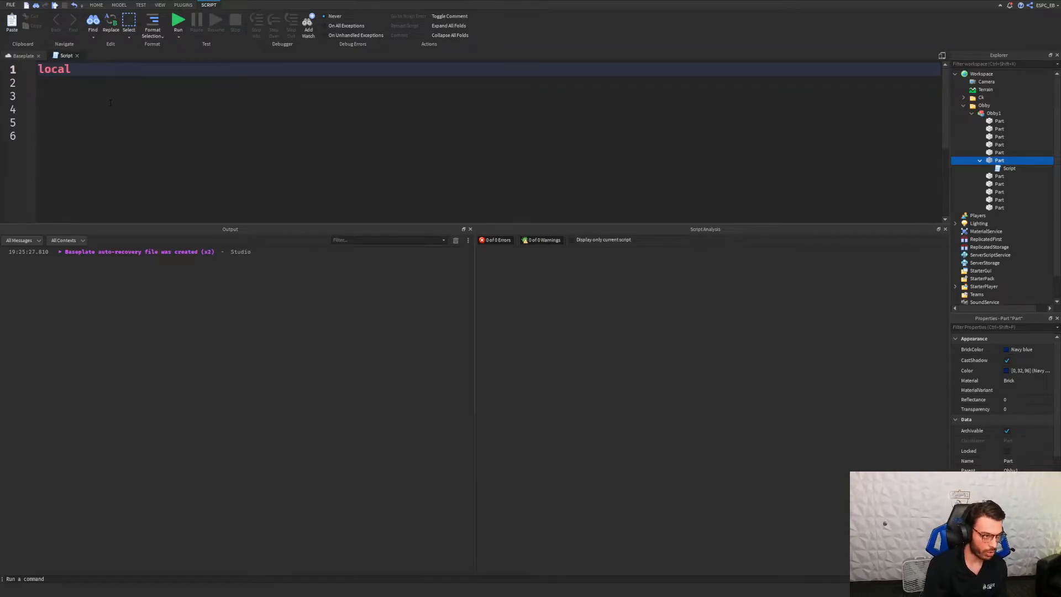
type("part")
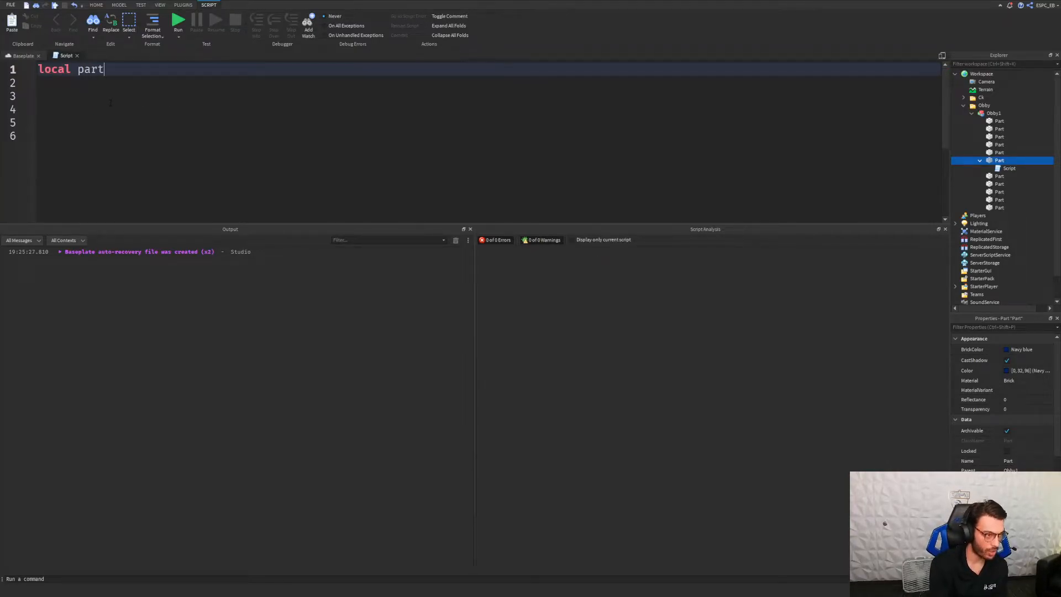
key("Backspace")
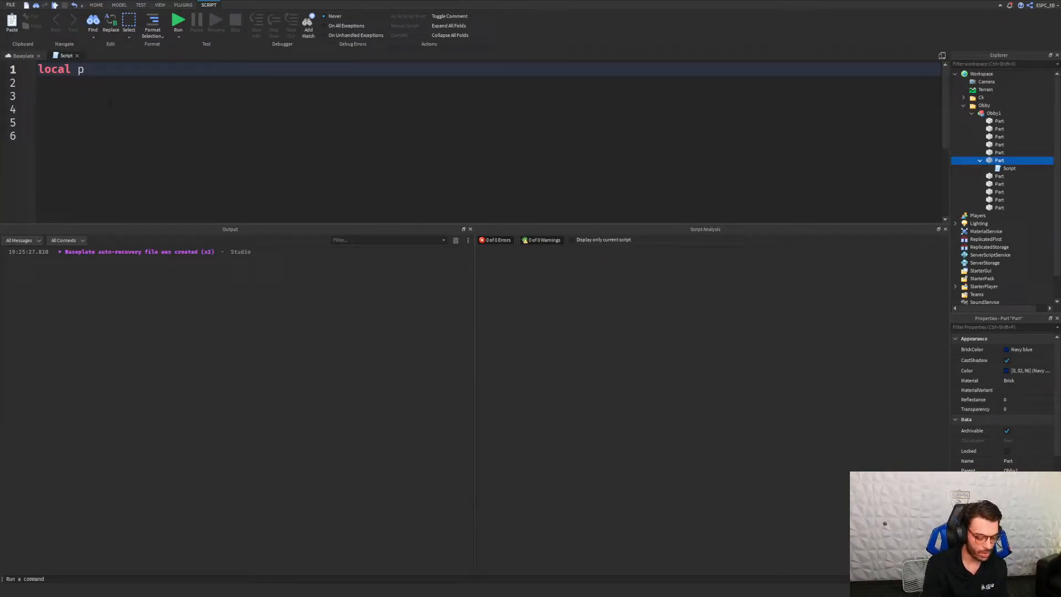
type("= script.Parent")
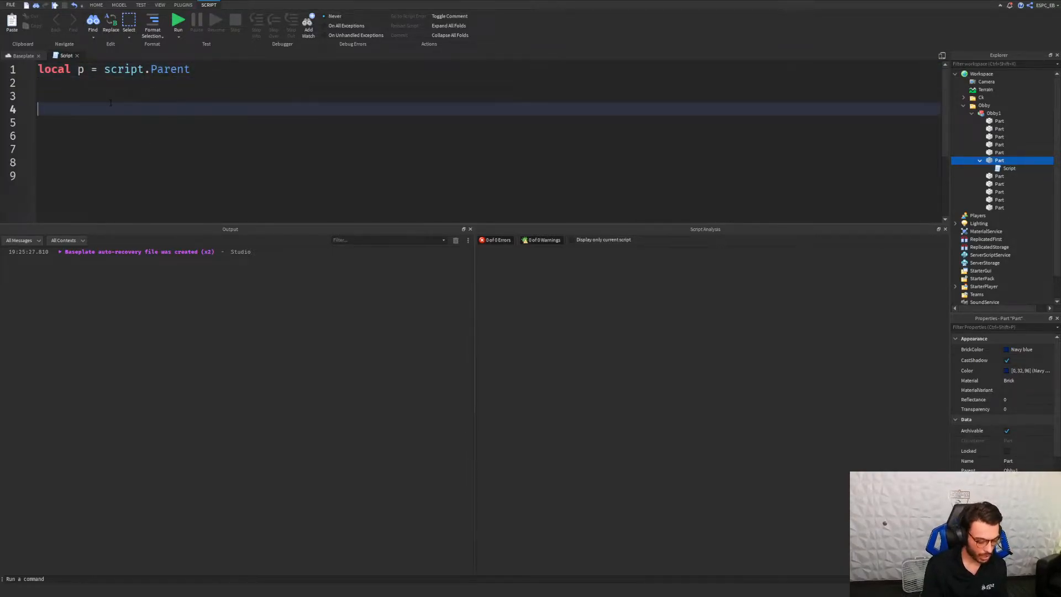
type("local function (")
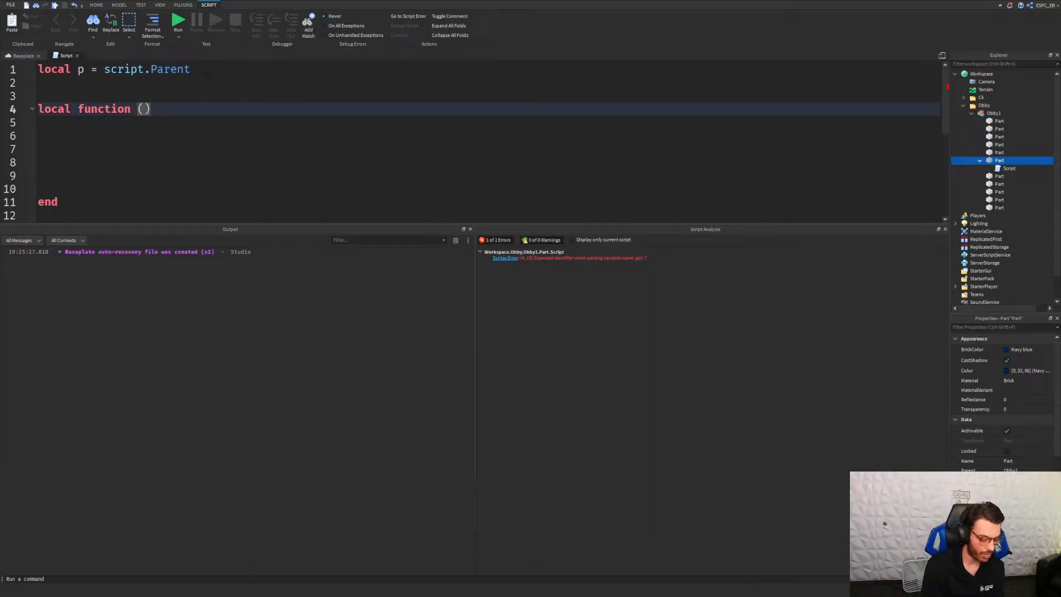
- Name the function 'part' and add a print(p) line to it
type("p")
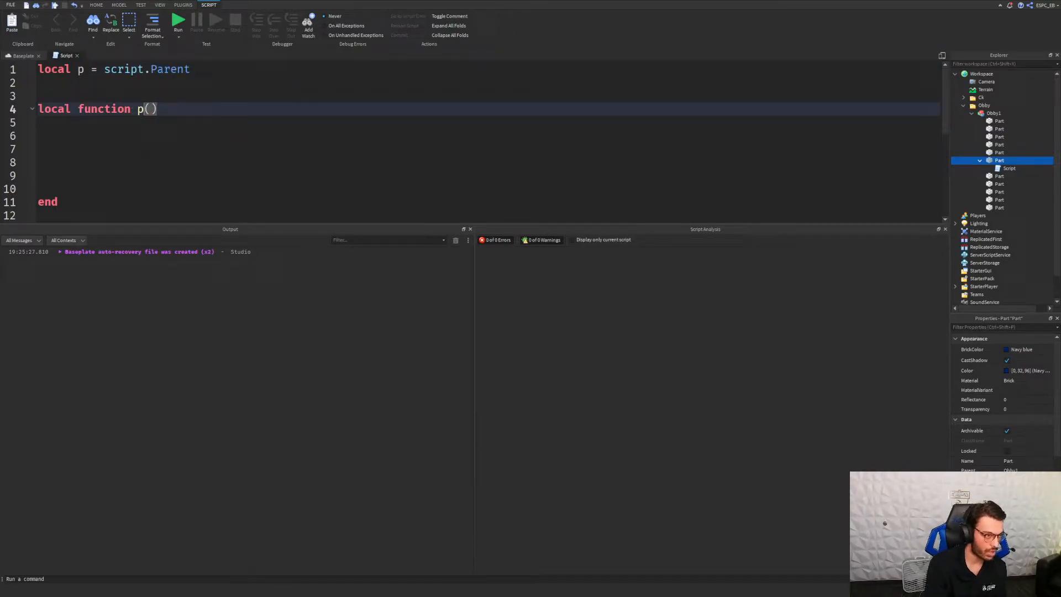
type("art")
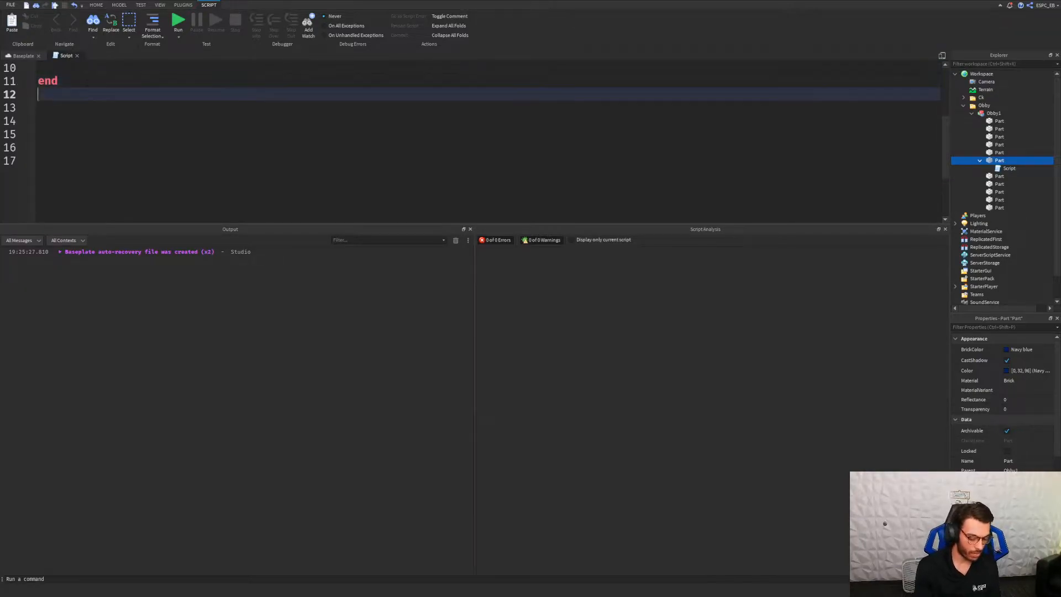
type("print(p")
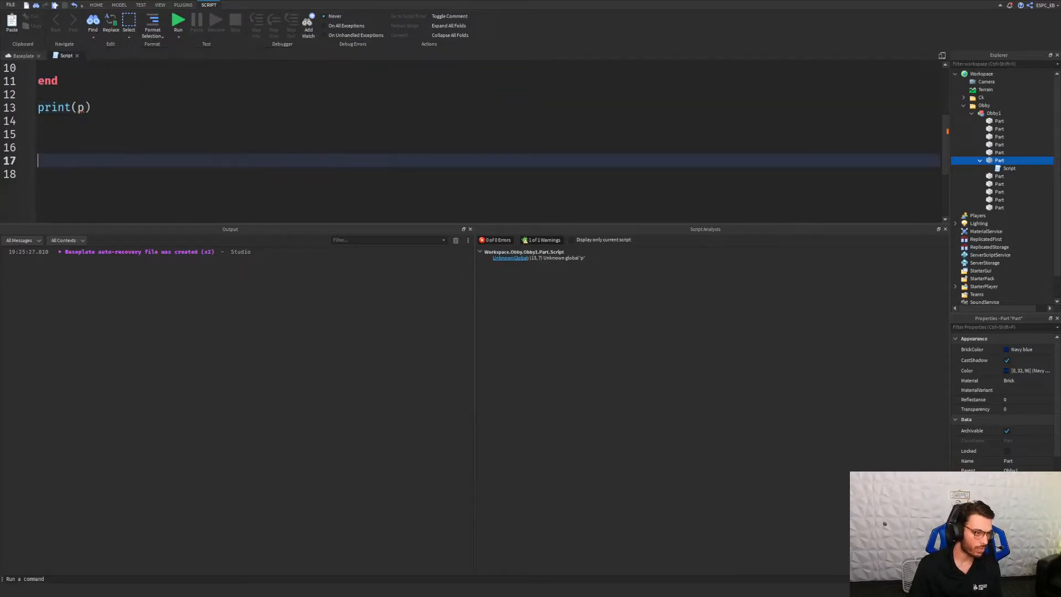
scroll("up", 3)
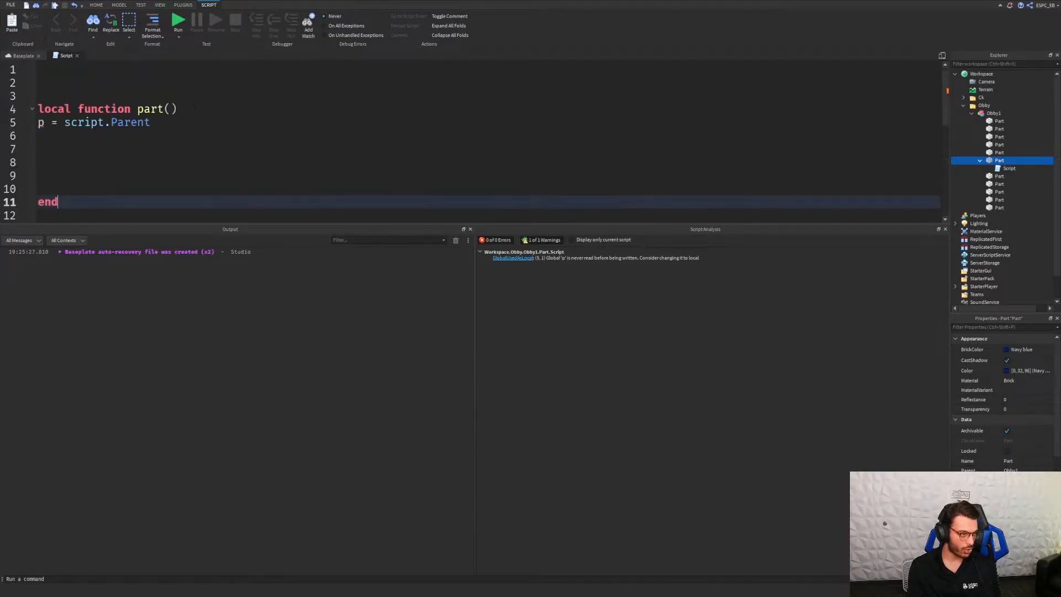
- Type print(p) and 'p.Anchored = true' lines into the function
type("print(p")
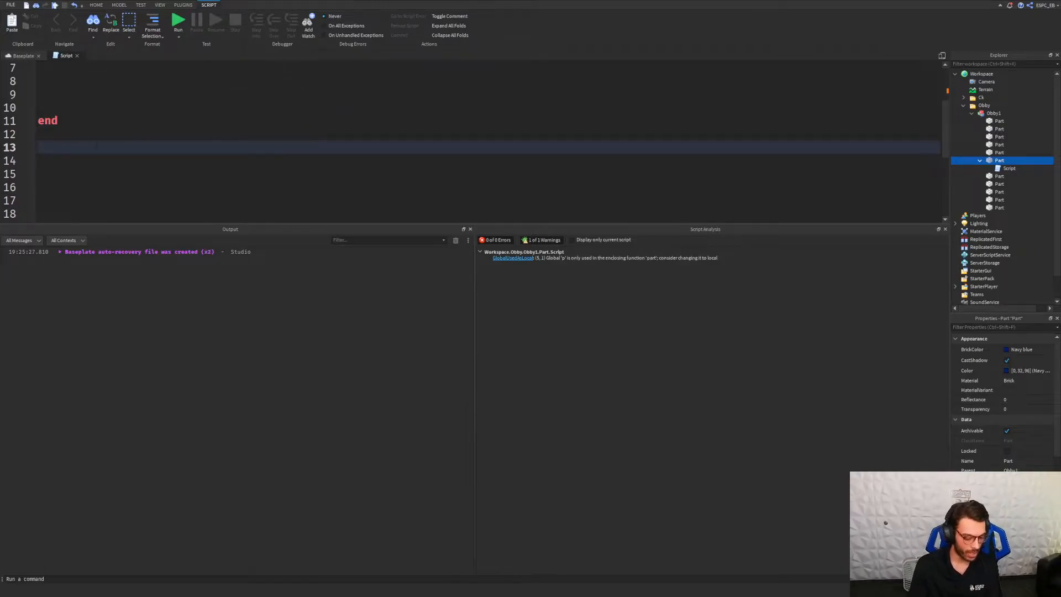
type("p = 78")
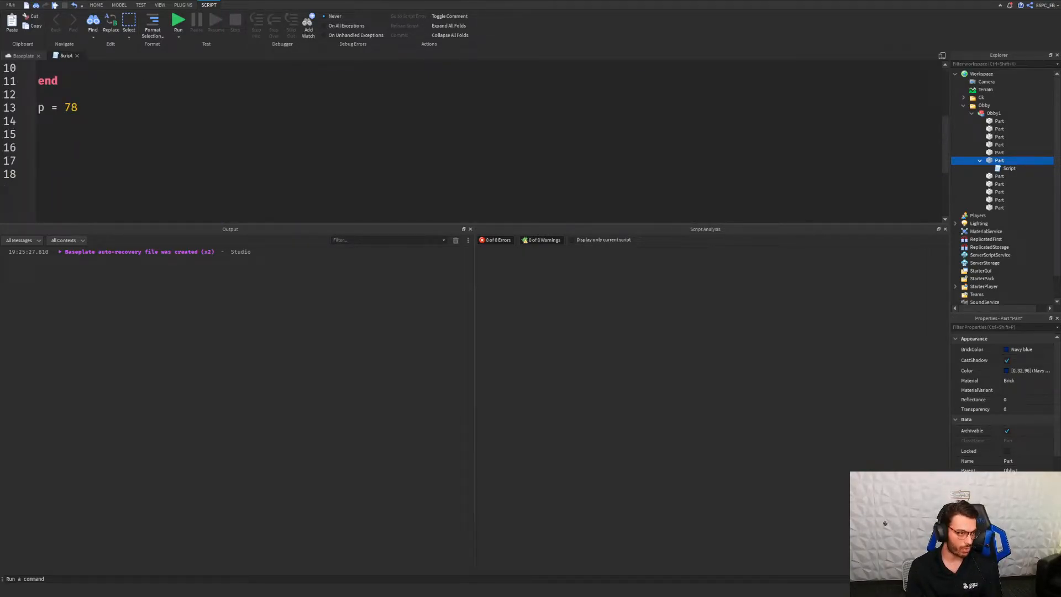
type("p")
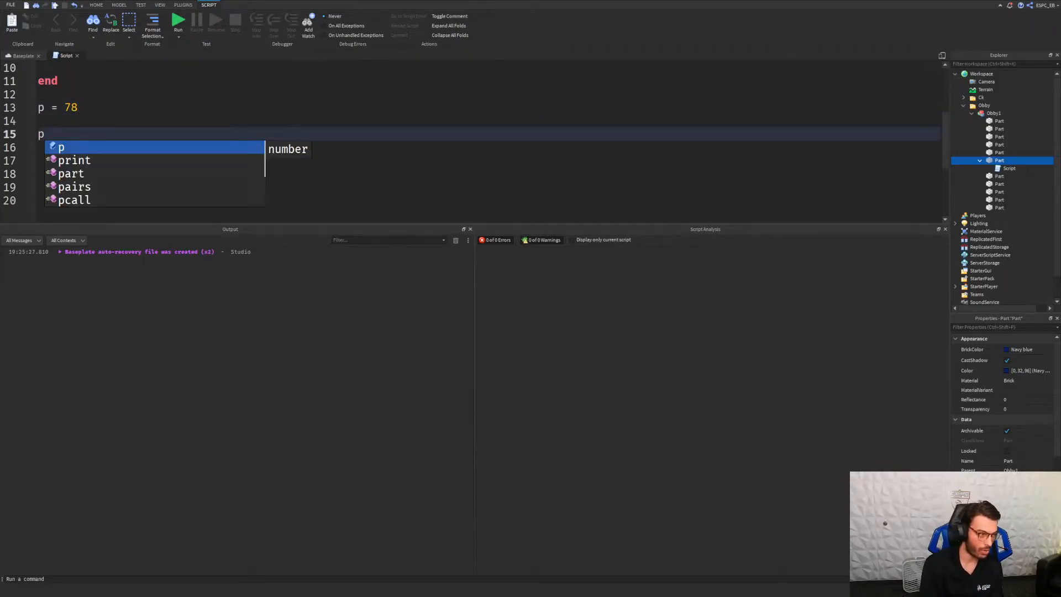
type(".A")
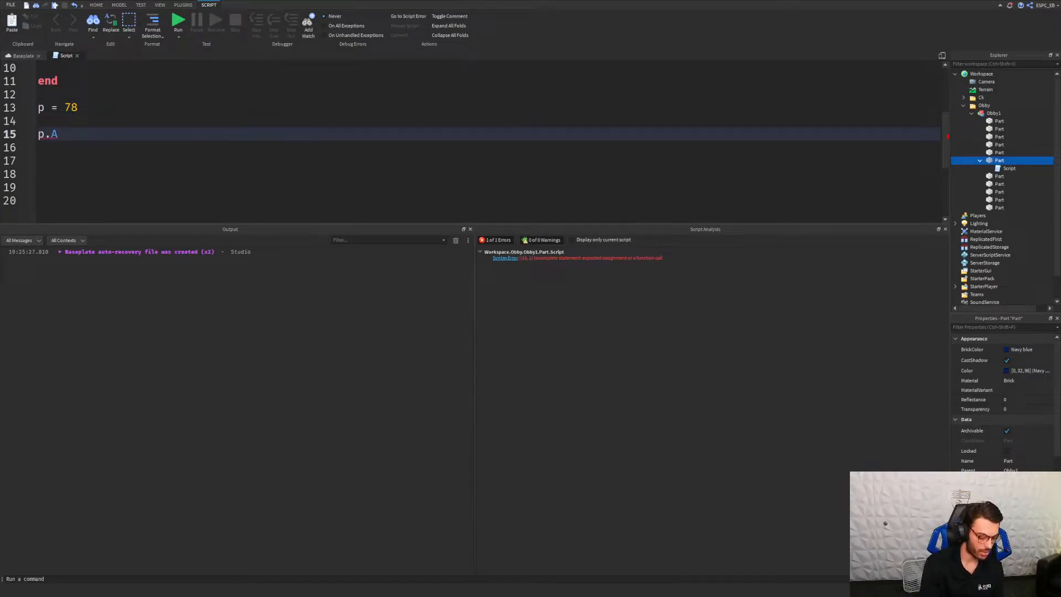
type("nchore")
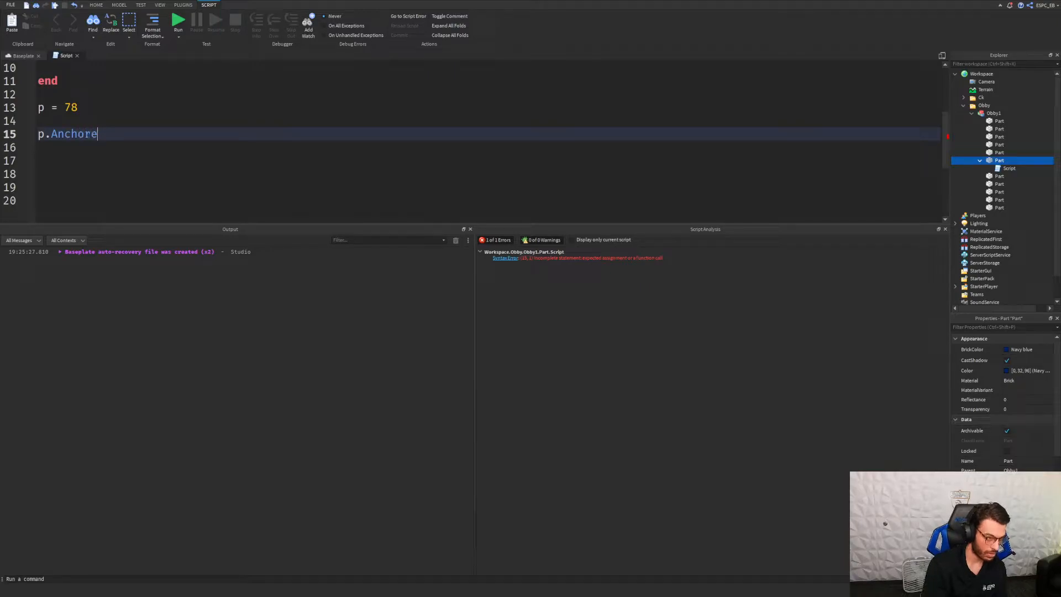
type("d = true")
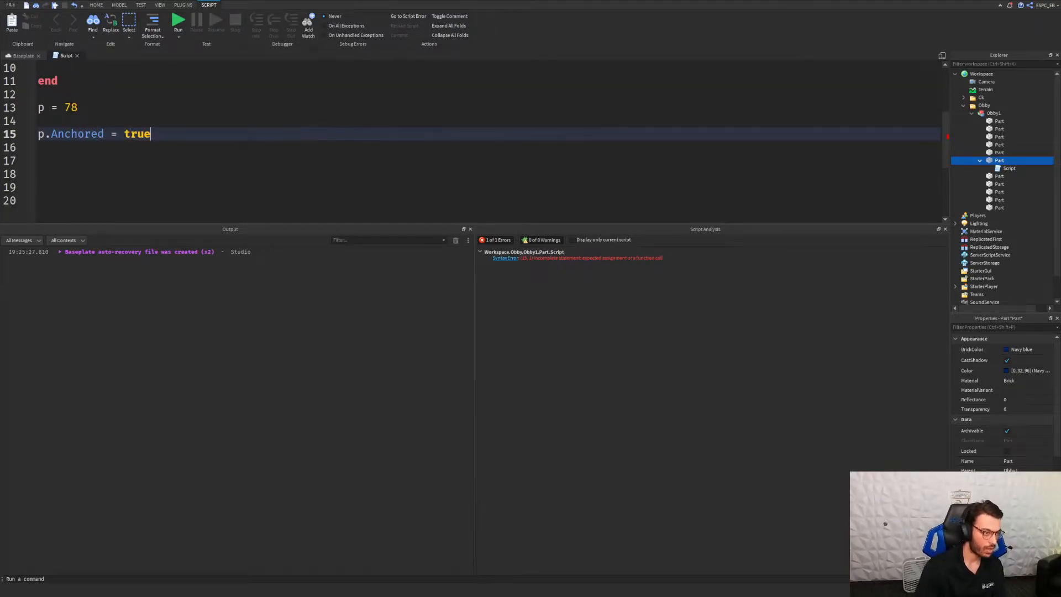
left_click(77, 106)
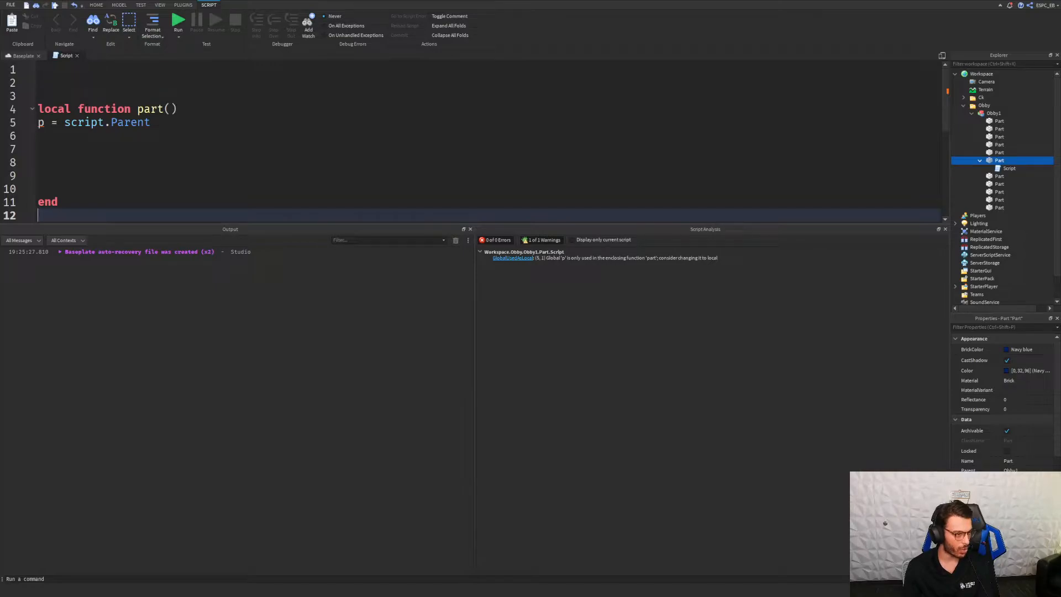
- Rework the function declaration line by deleting and retyping the 'local' keyword
left_click(81, 108)
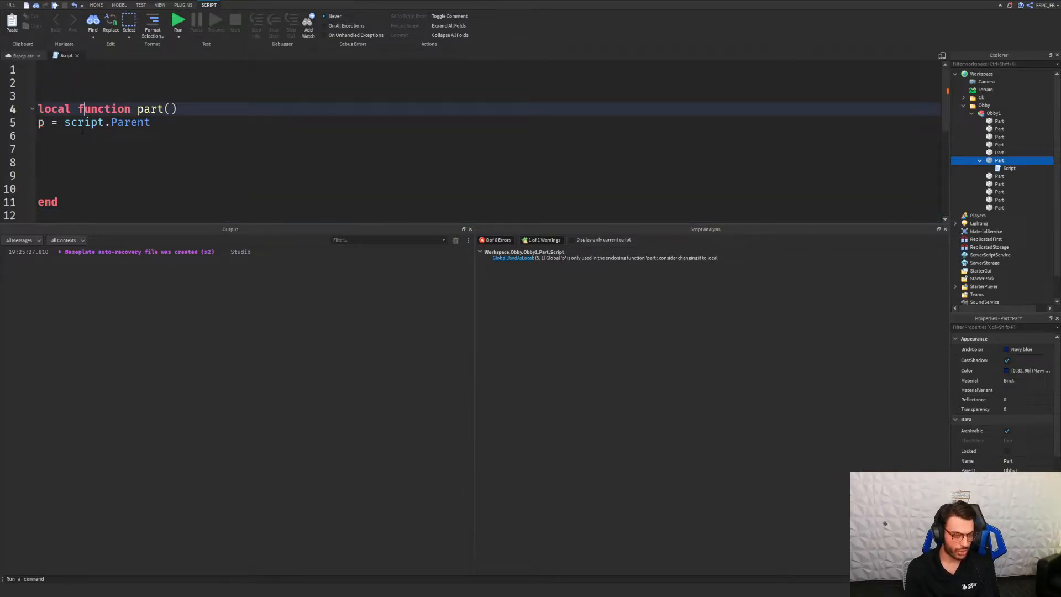
key("Backspace")
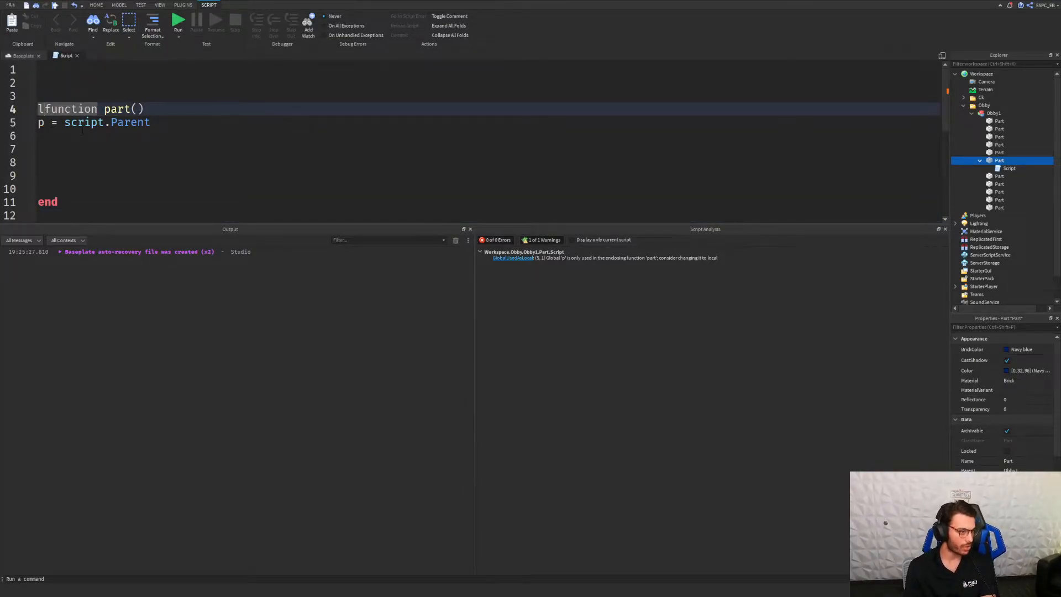
key("Backspace")
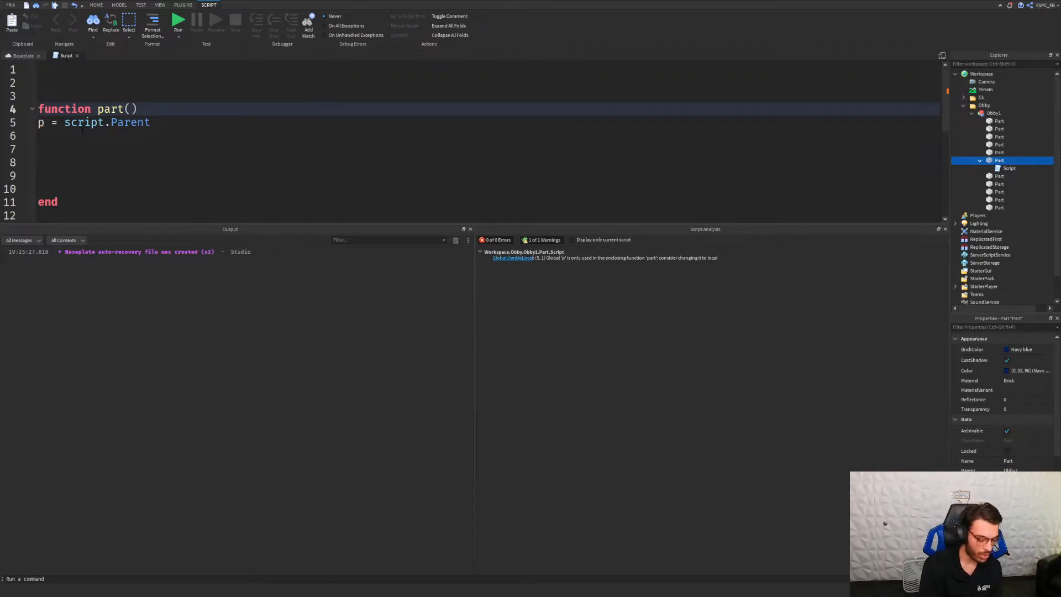
type("local")
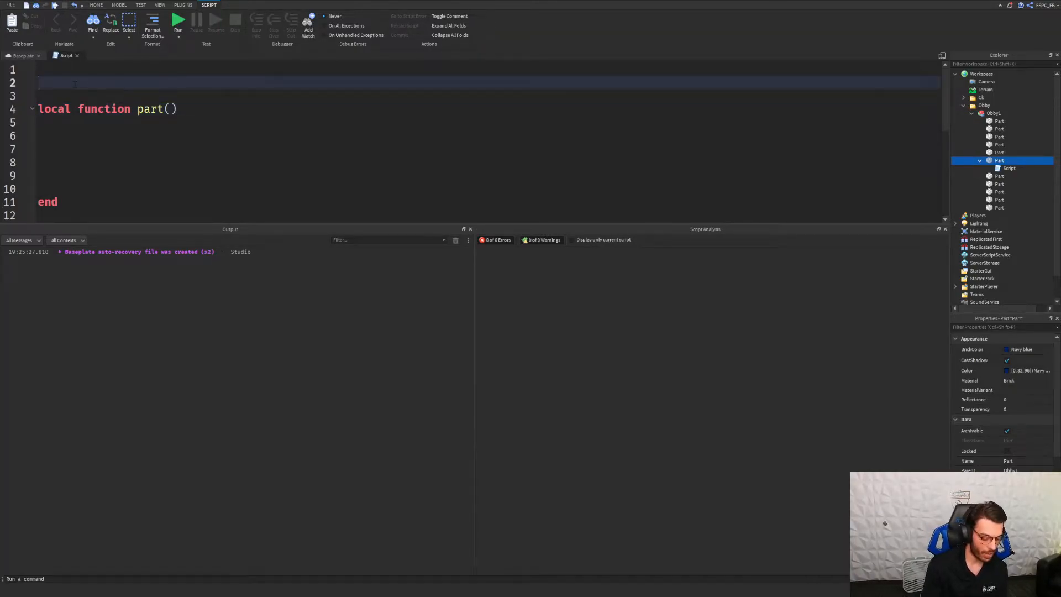
- Type 'local p = script.Parent' on line 2 above the function
type("lo")
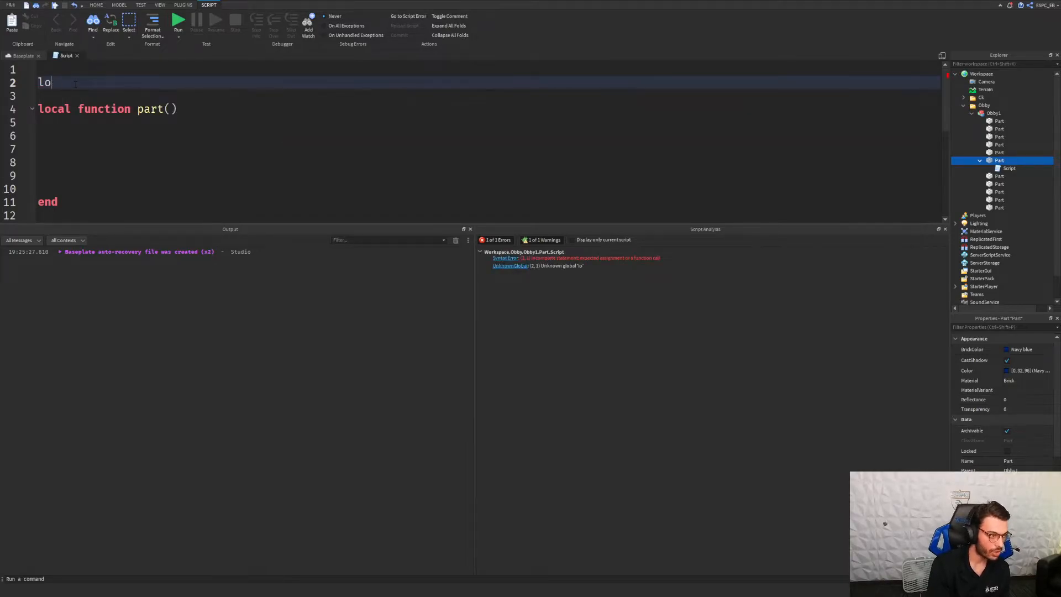
type("local p\\")
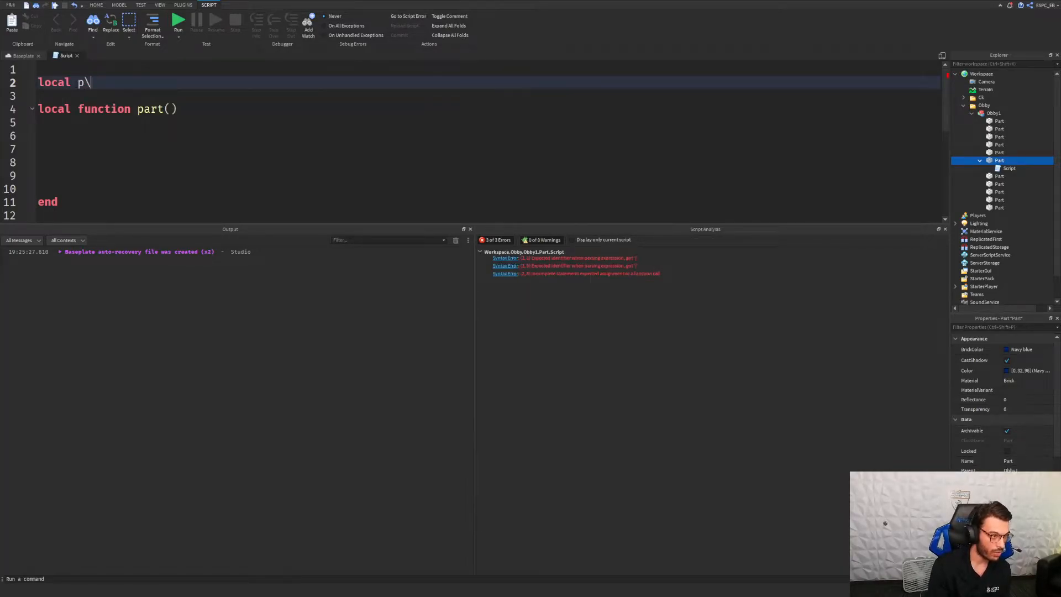
type("=")
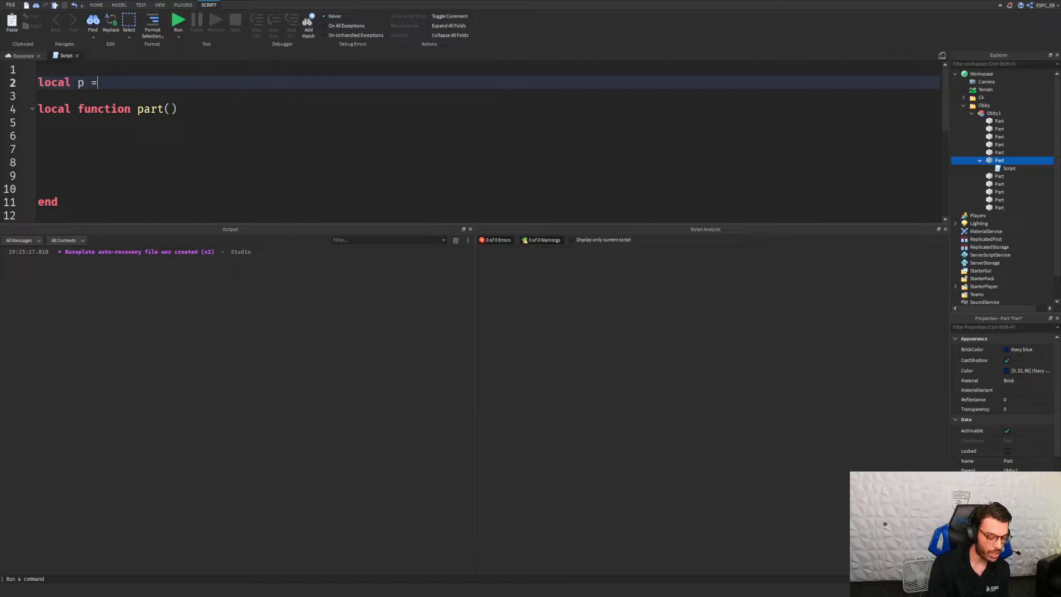
type("script.p")
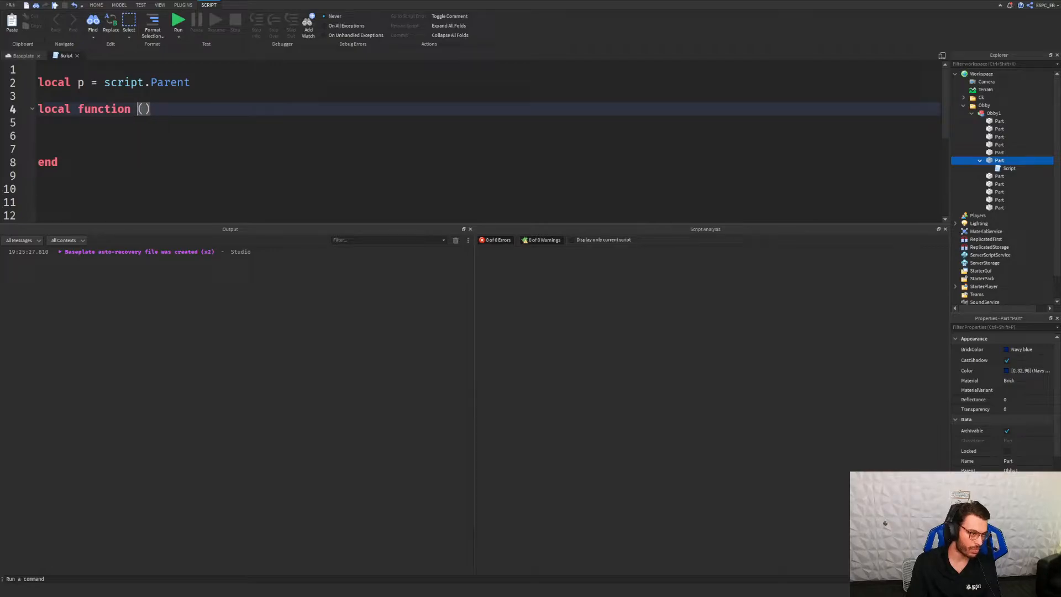
- Rename the function to 'dissappear' and add blank lines inside its body
type("dissappea")
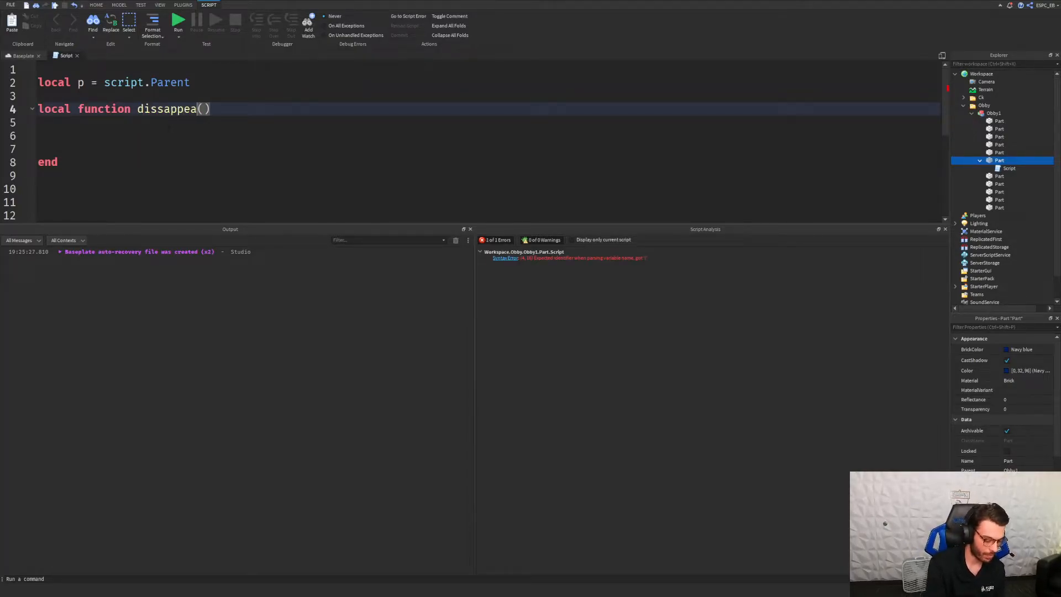
type("r")
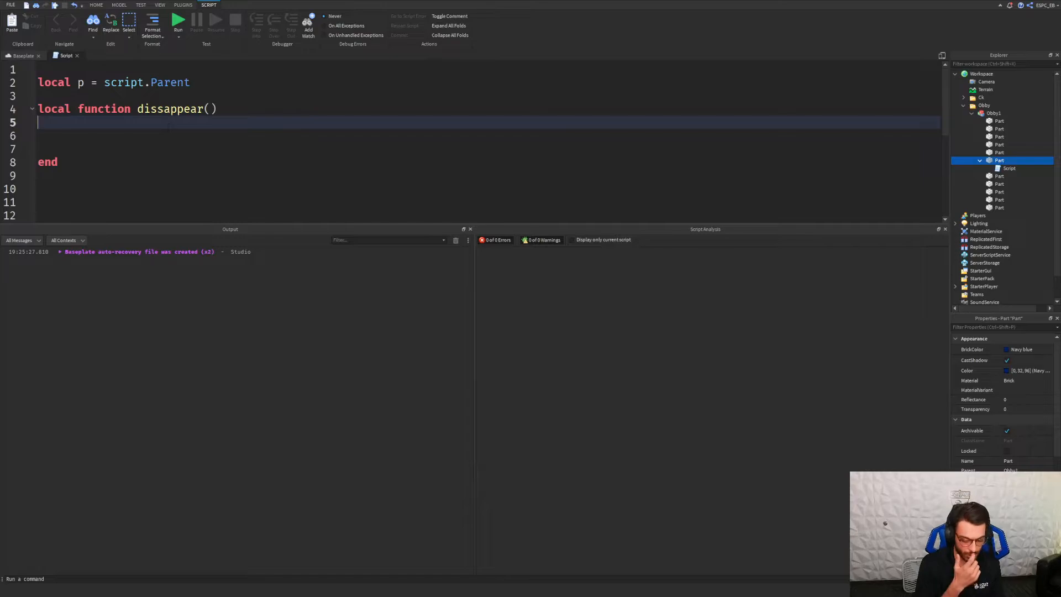
key("Return")
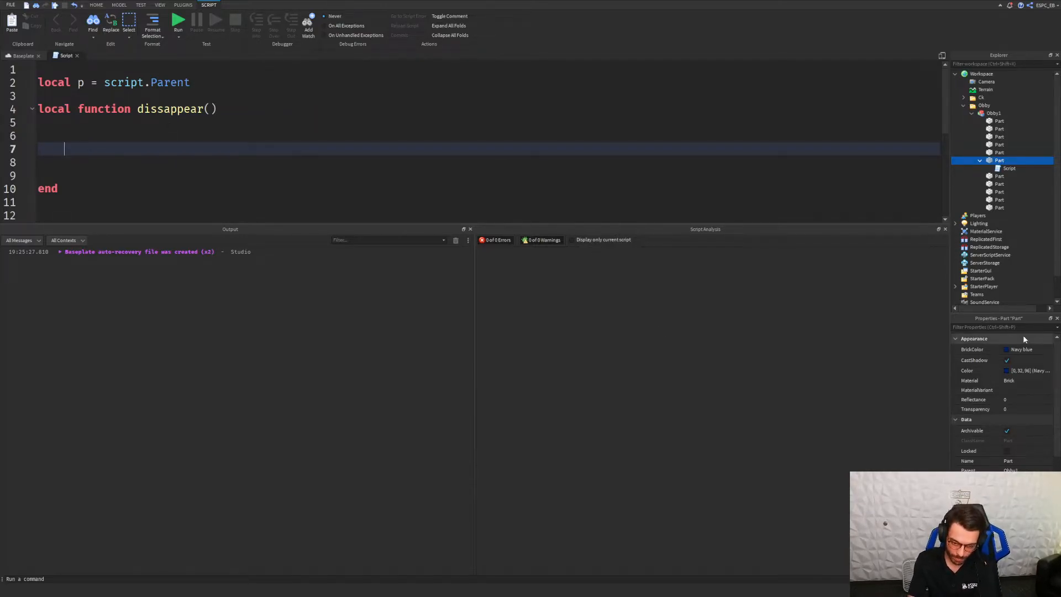
- Scroll the Properties panel to review the part's CanCollide and Transparency properties
scroll("down", 3)
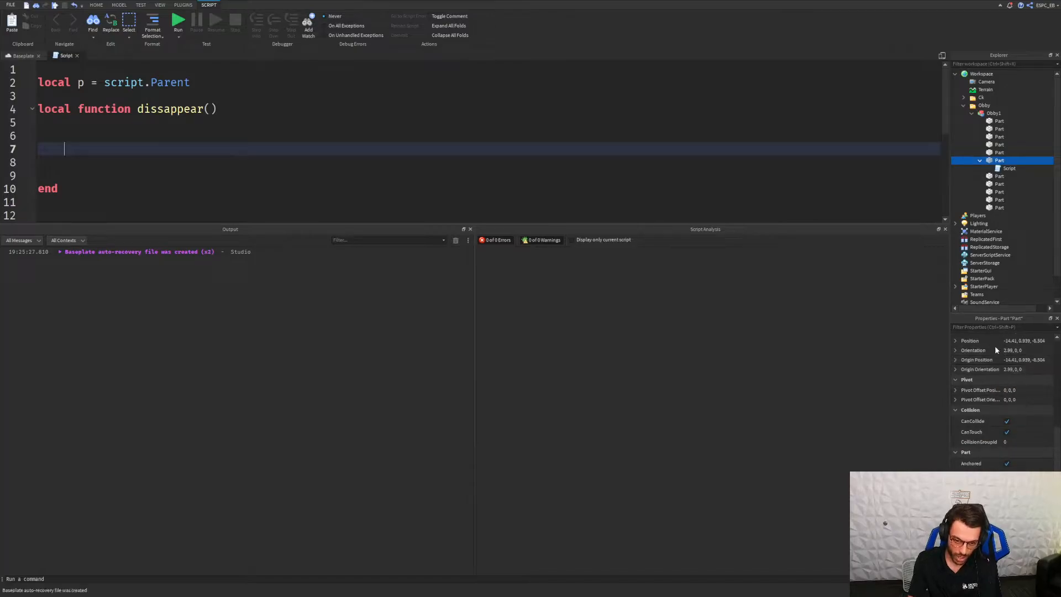
left_click(972, 421)
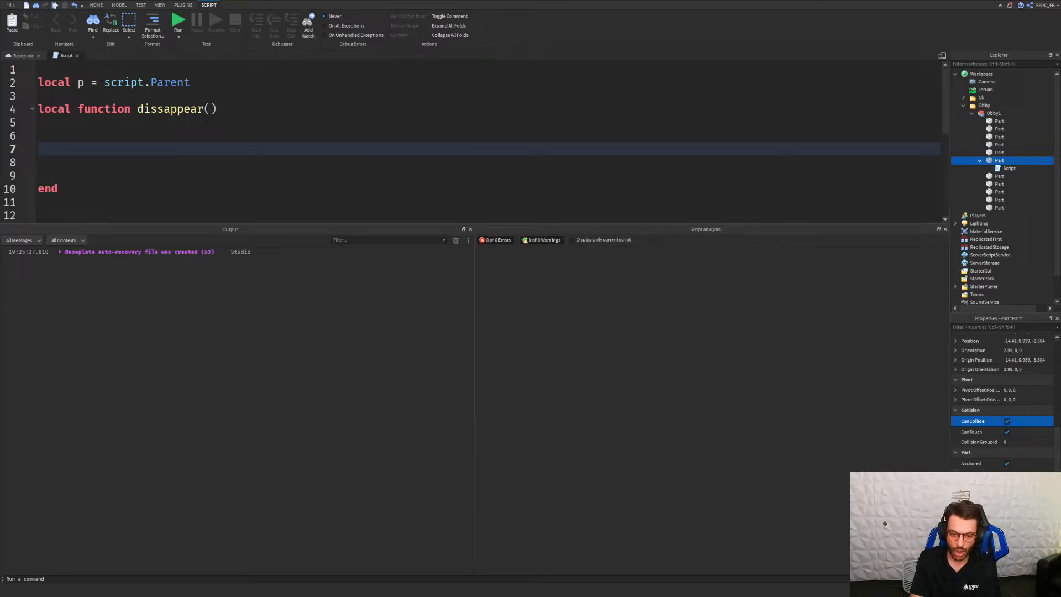
left_click(970, 463)
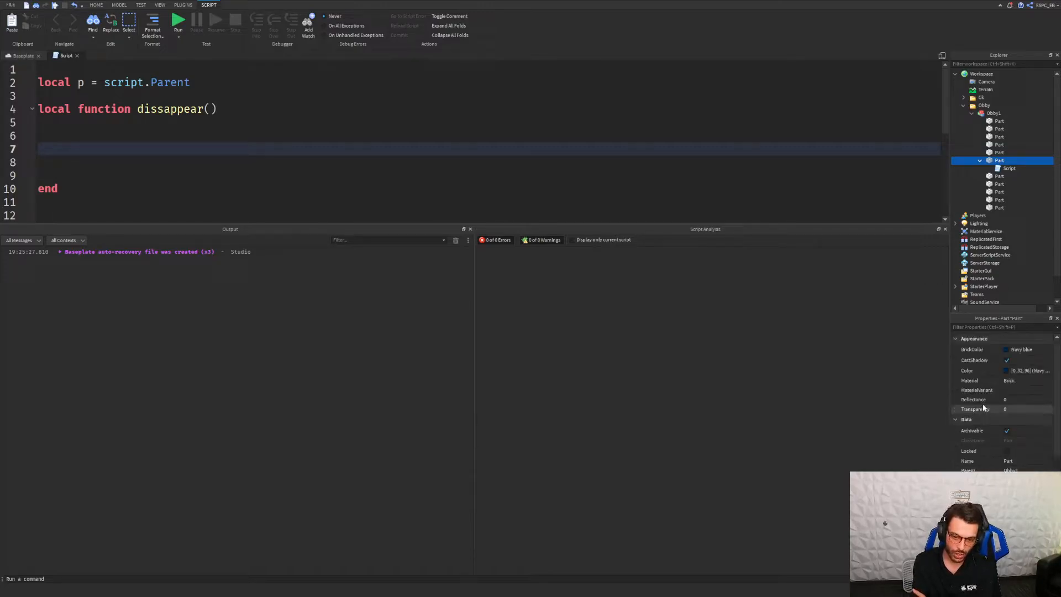
left_click(1004, 409)
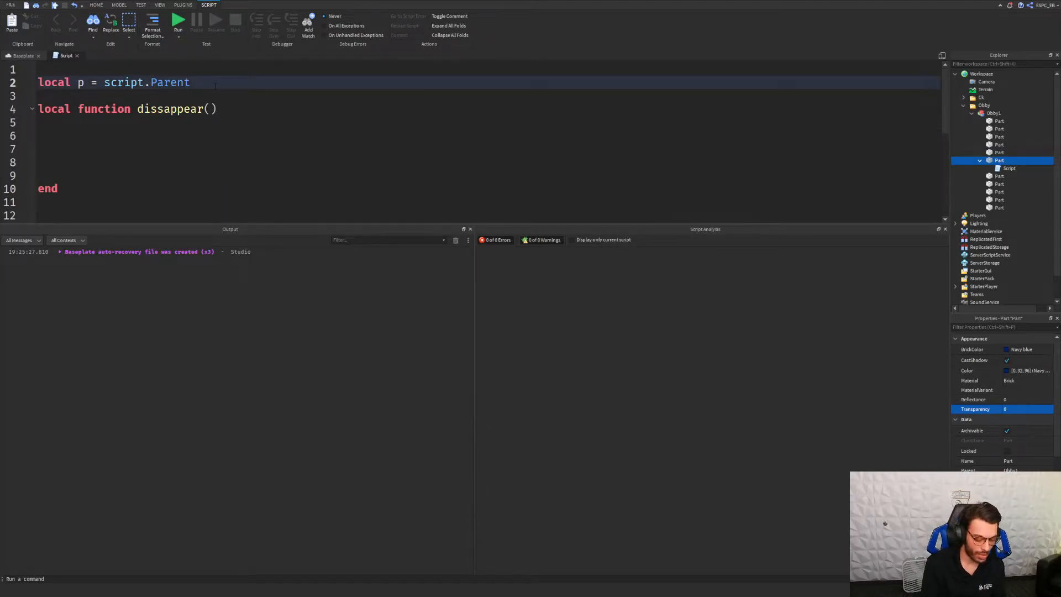
- Anchor the part with 'p.Anchored = true' above the function
type("p.Anchored")
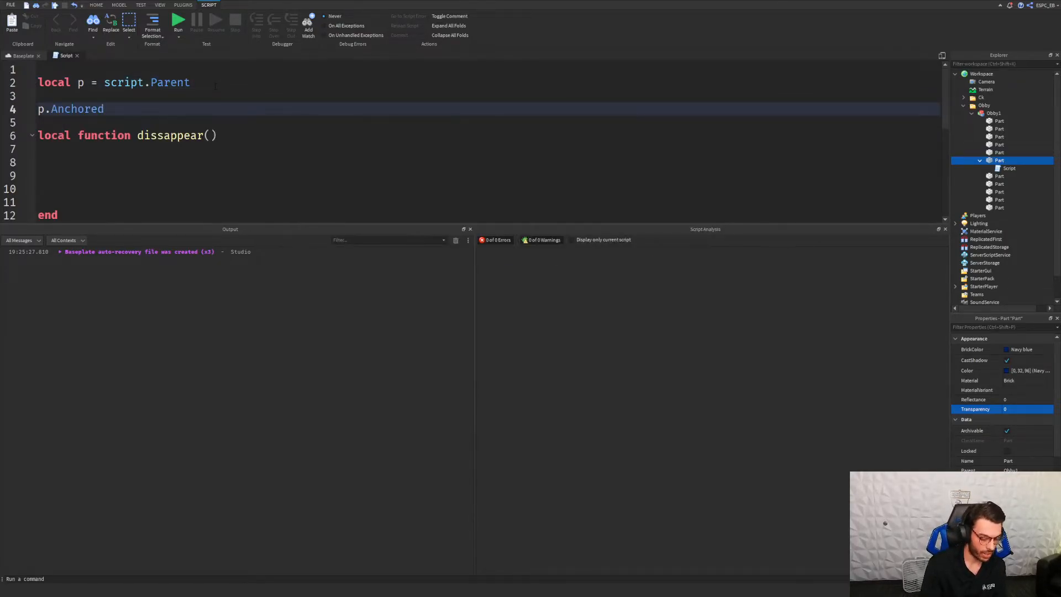
type("= tru")
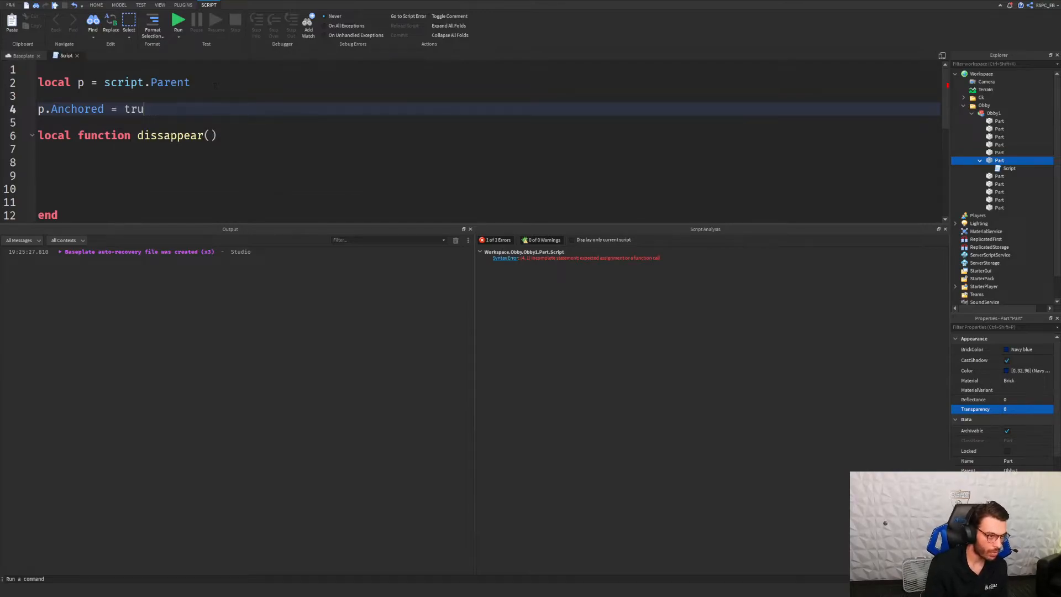
type("e")
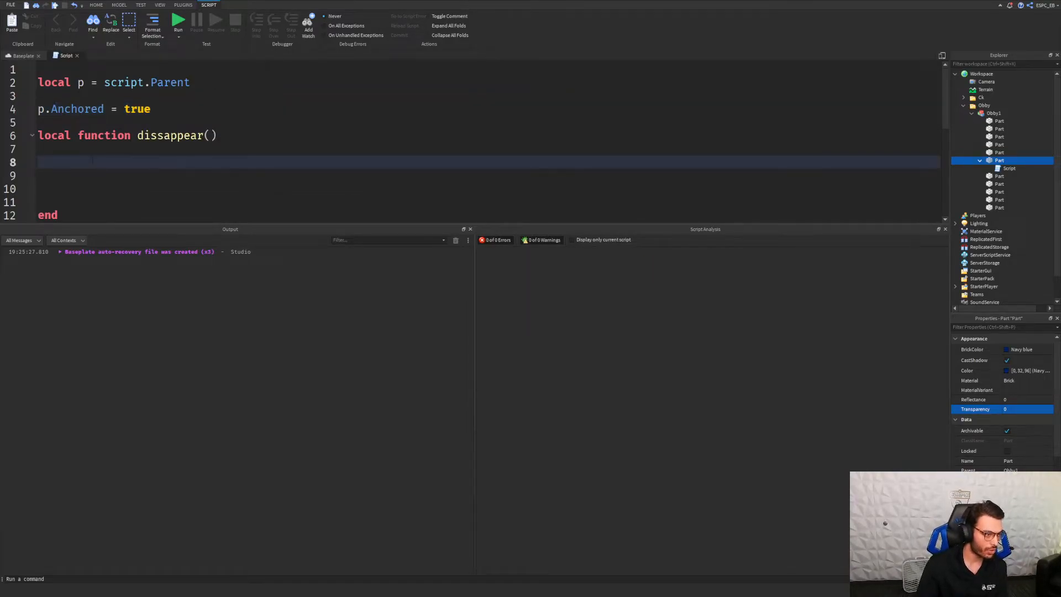
- Make dissappear set p.Transparency to 1 and p.CanCollide to false
type("p.")
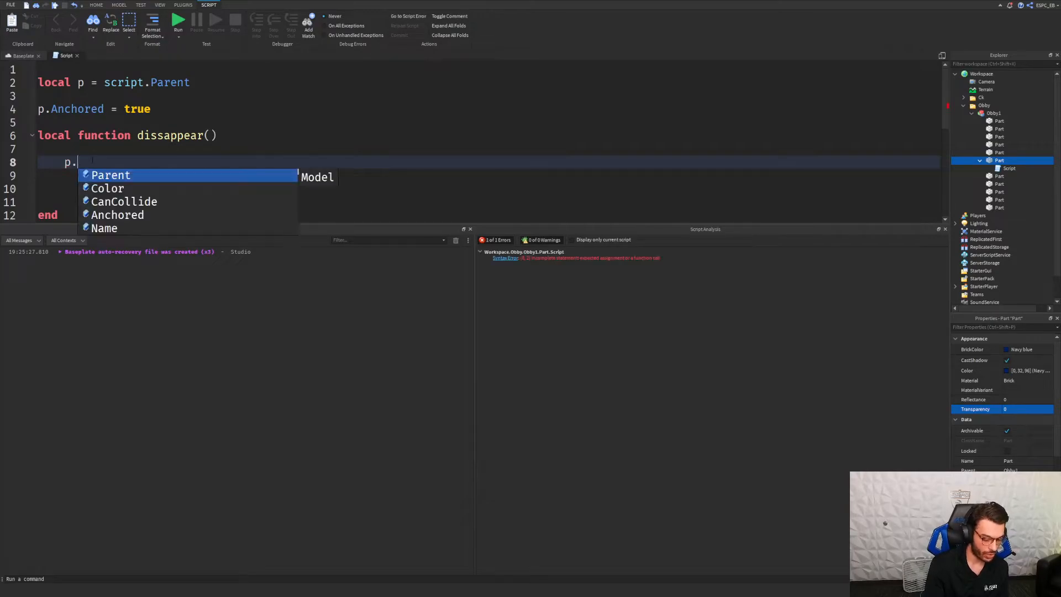
type("Transparency")
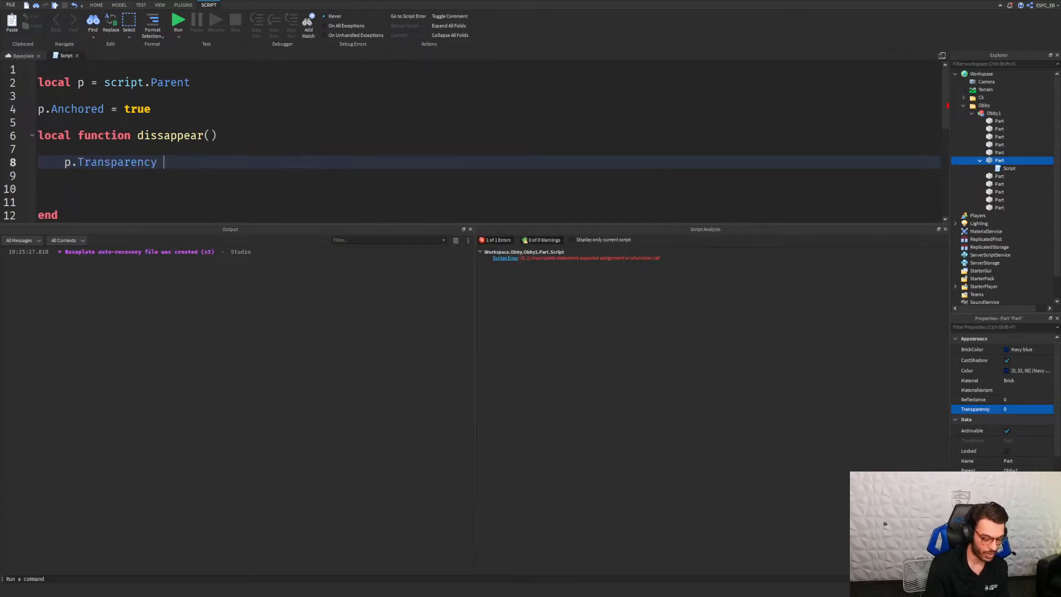
type("= 1")
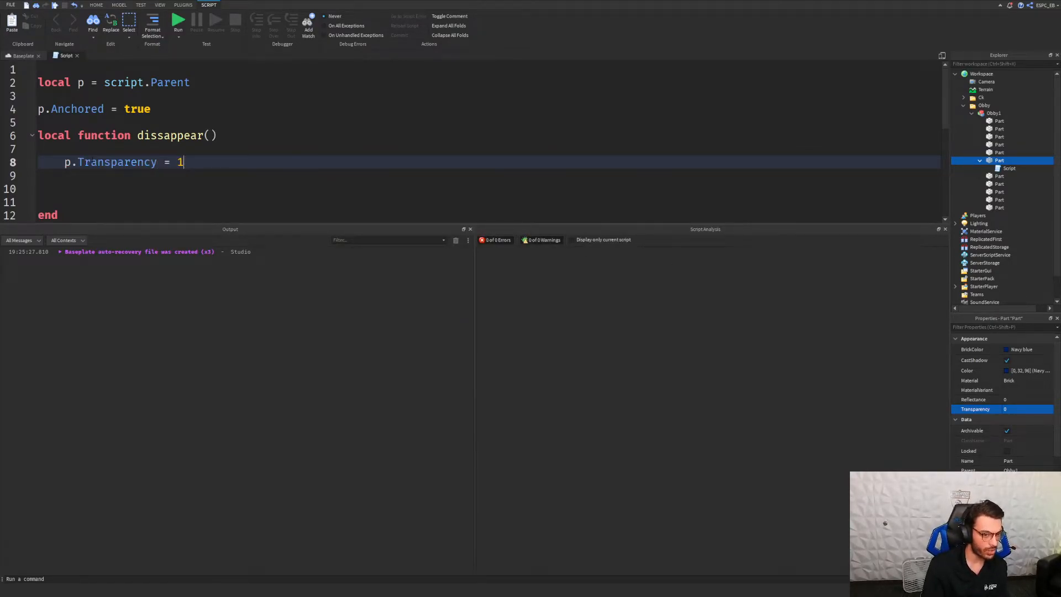
type("p.CanCollide")
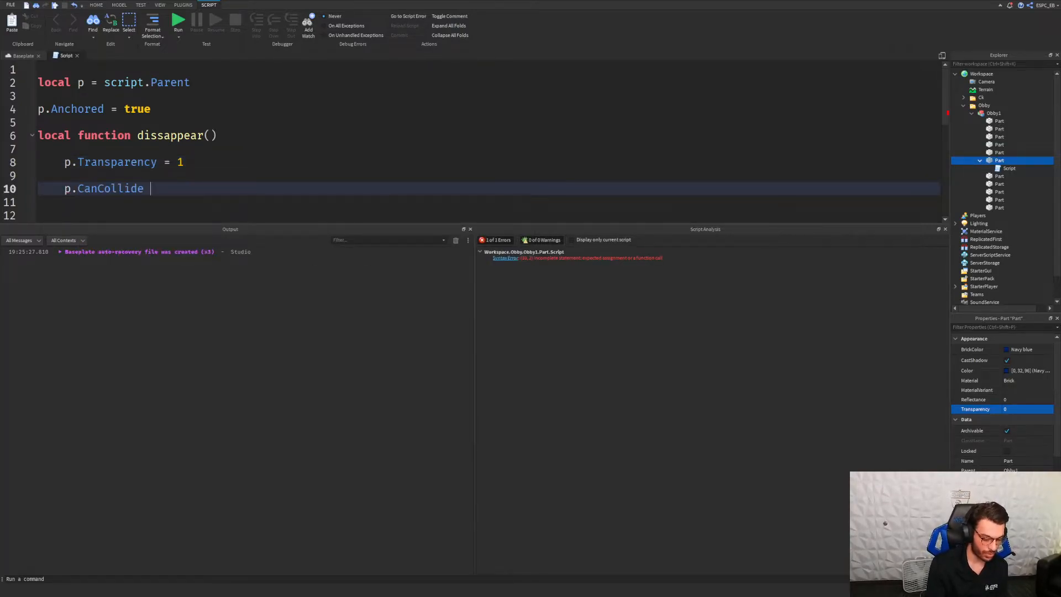
type("= false")
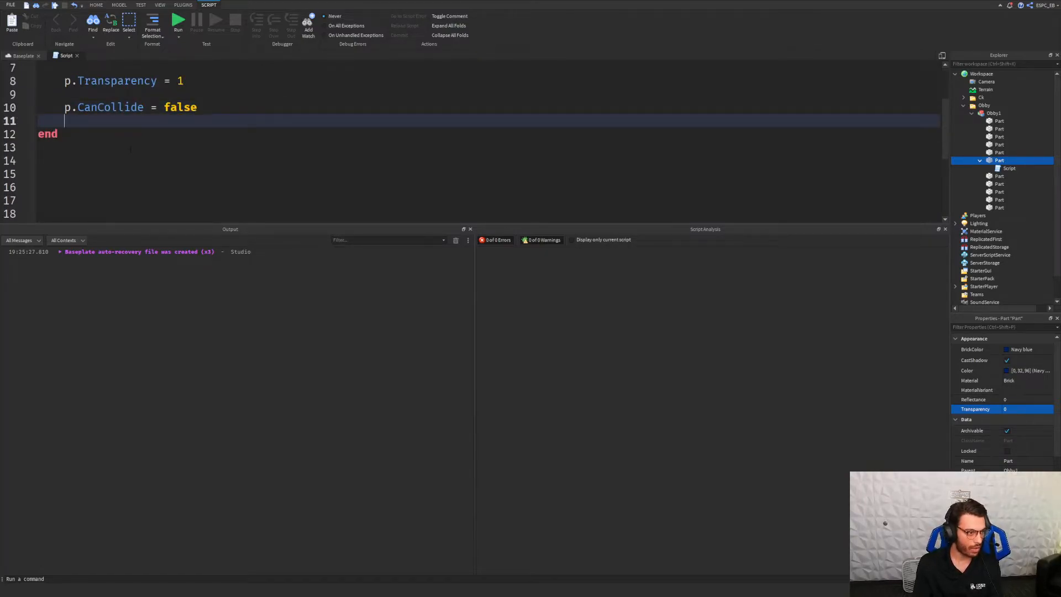
scroll("up", 3)
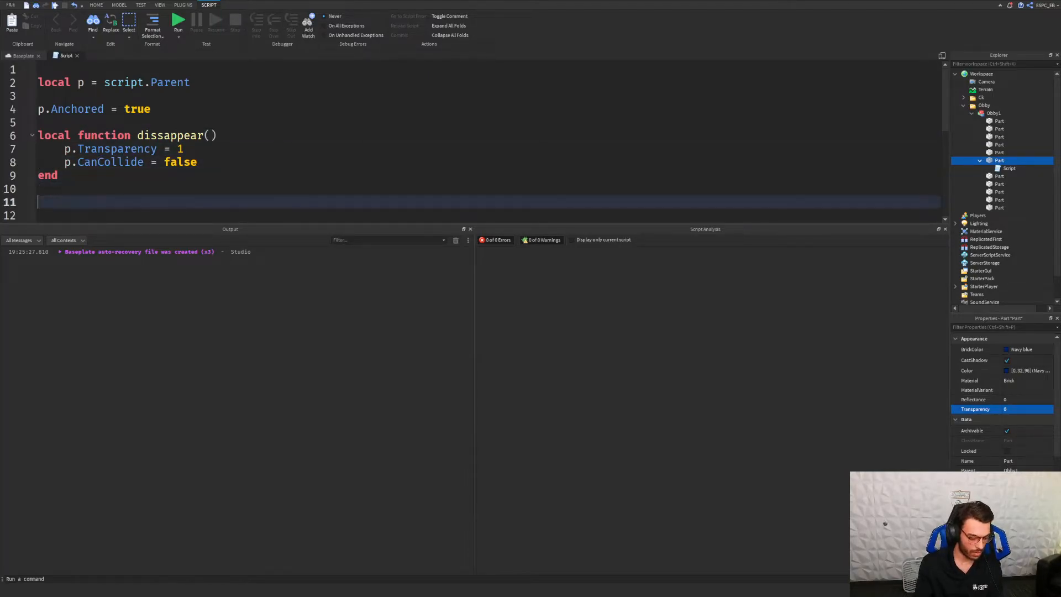
- Type a dissappear() call on line 11 after the function definition
type("d")
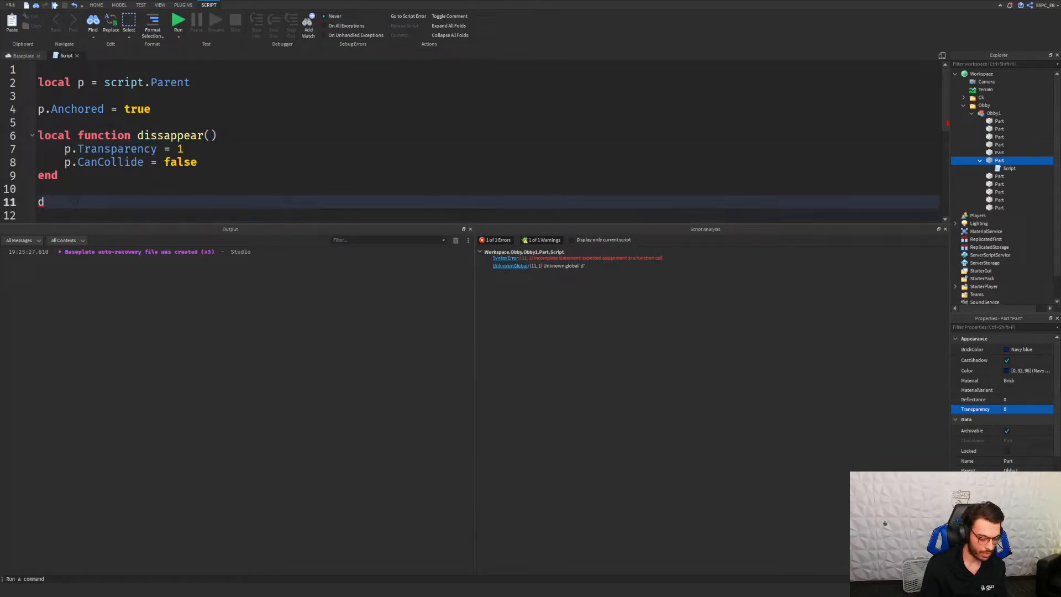
type("issappear()")
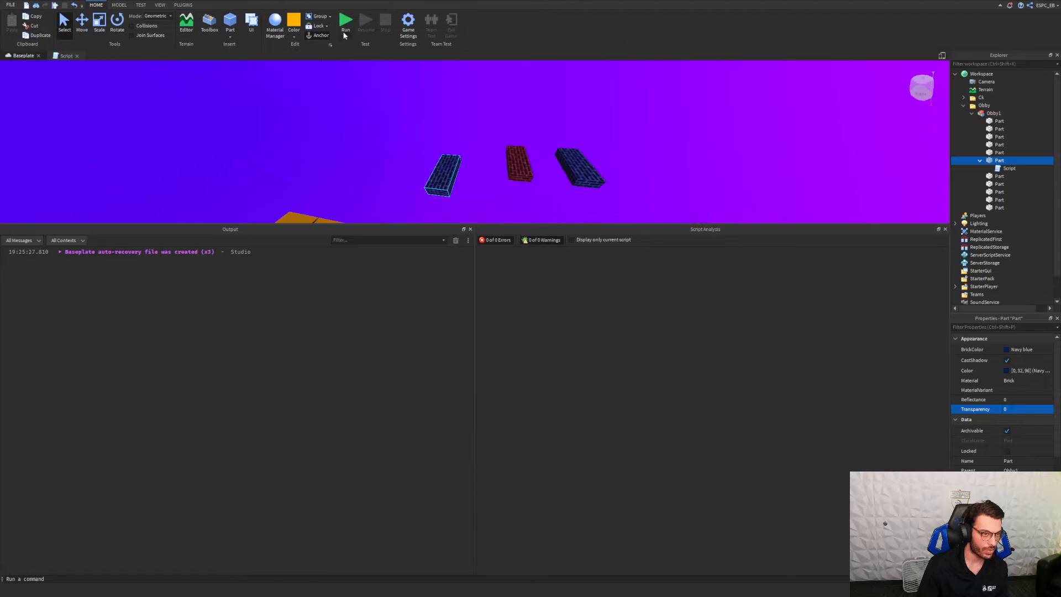
- Run the game to test, then return to the script's code
left_click(345, 21)
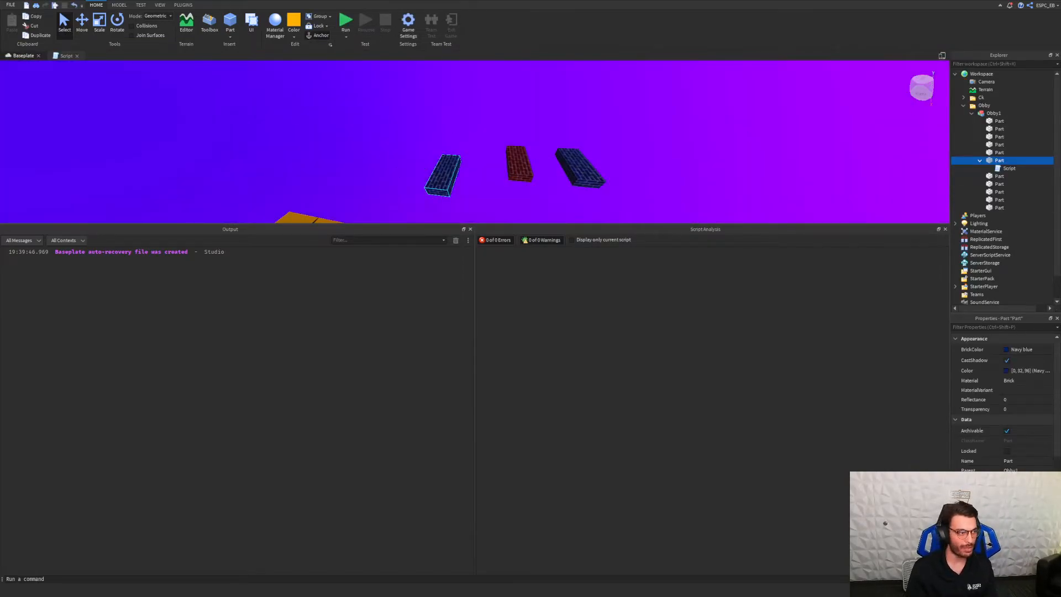
left_click(66, 56)
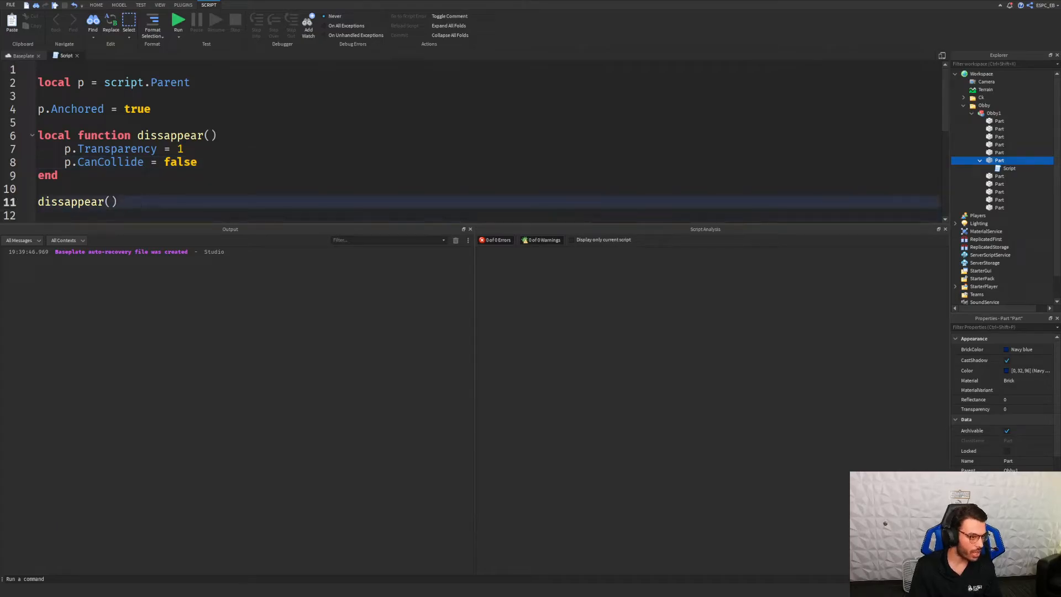
- Add a wait line and further dissappear() calls below the first call
type("W")
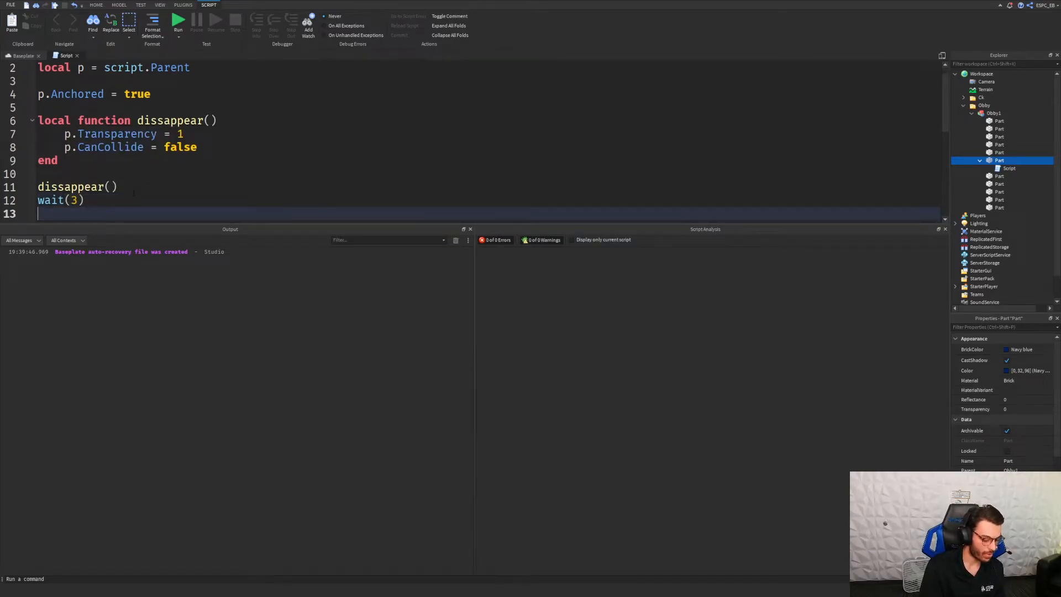
type("dissappear()")
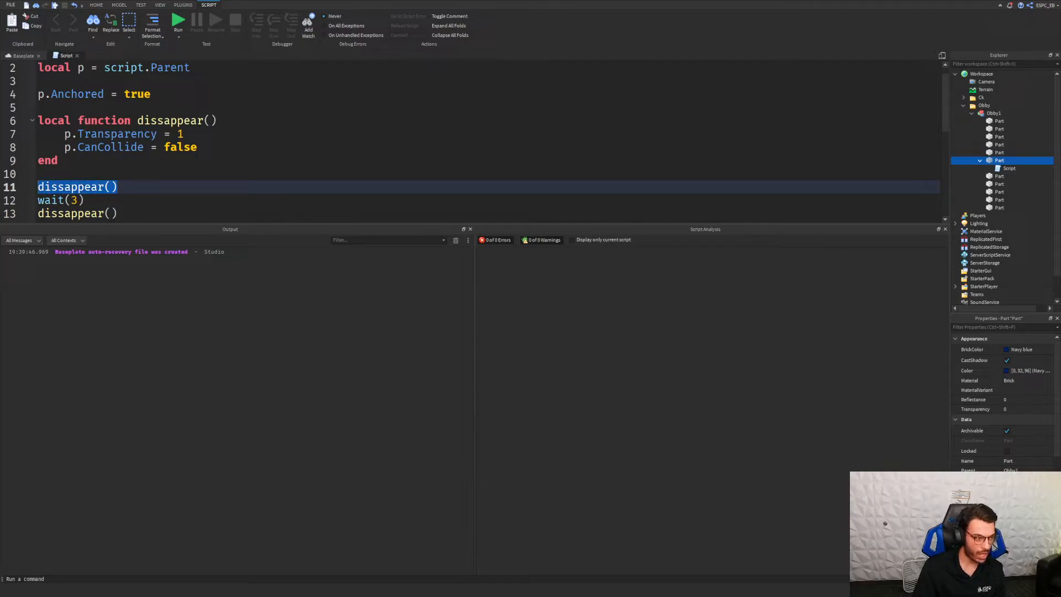
type("d")
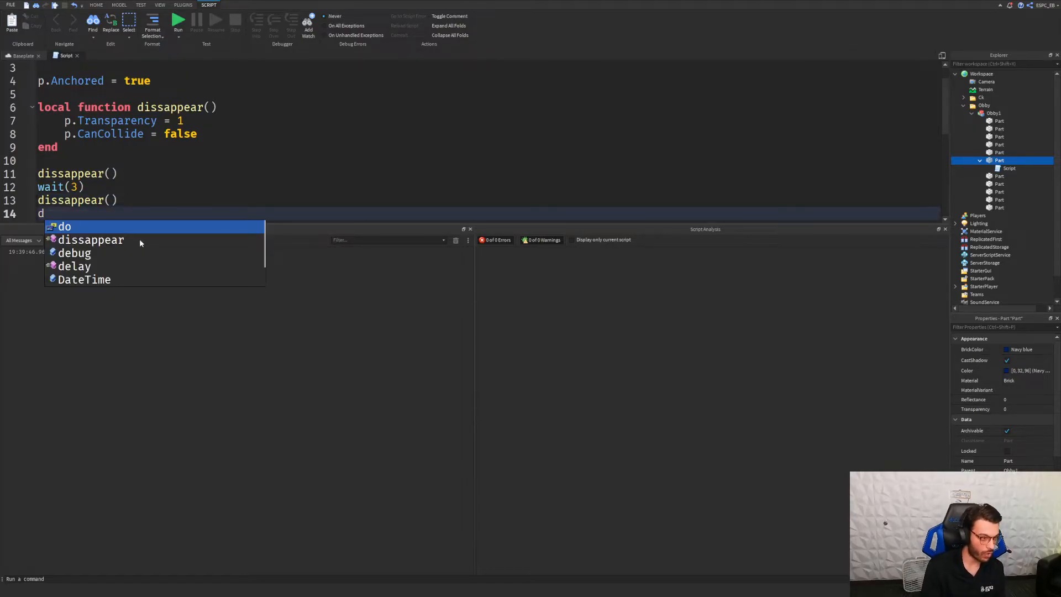
type("dissappear()")
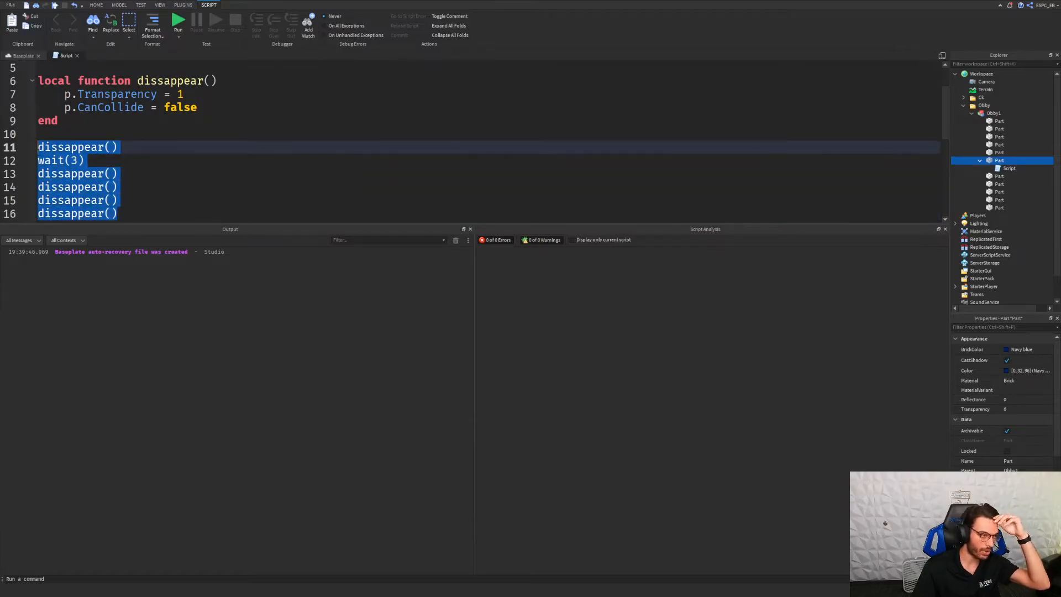
- Delete the repeated dissappear call lines below the function
key("Delete")
type("add")
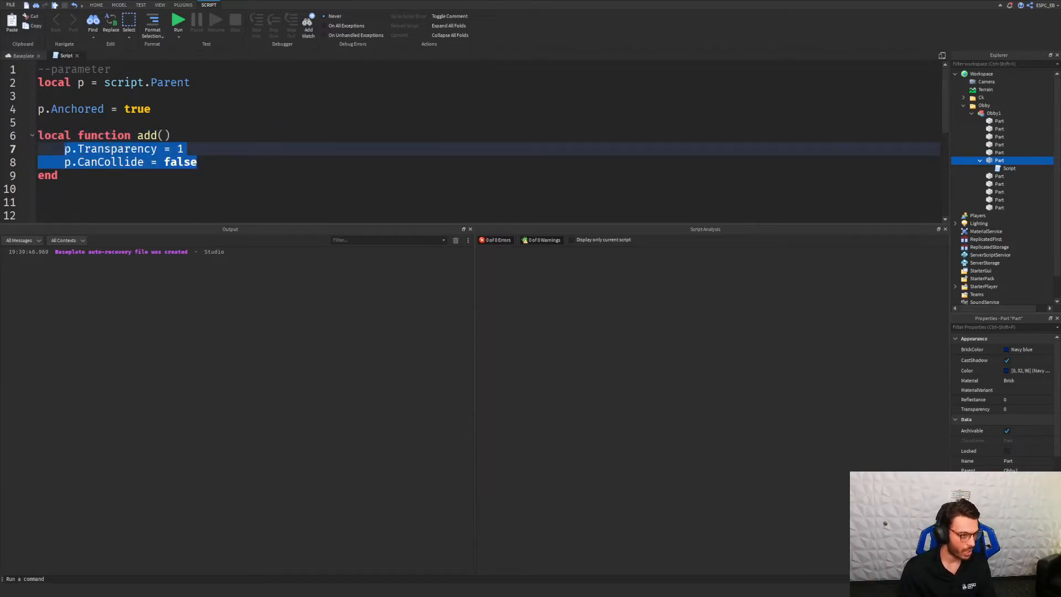
- Make add set local ans = 7 + 7 and print(ans), with an add() call below
key("Delete")
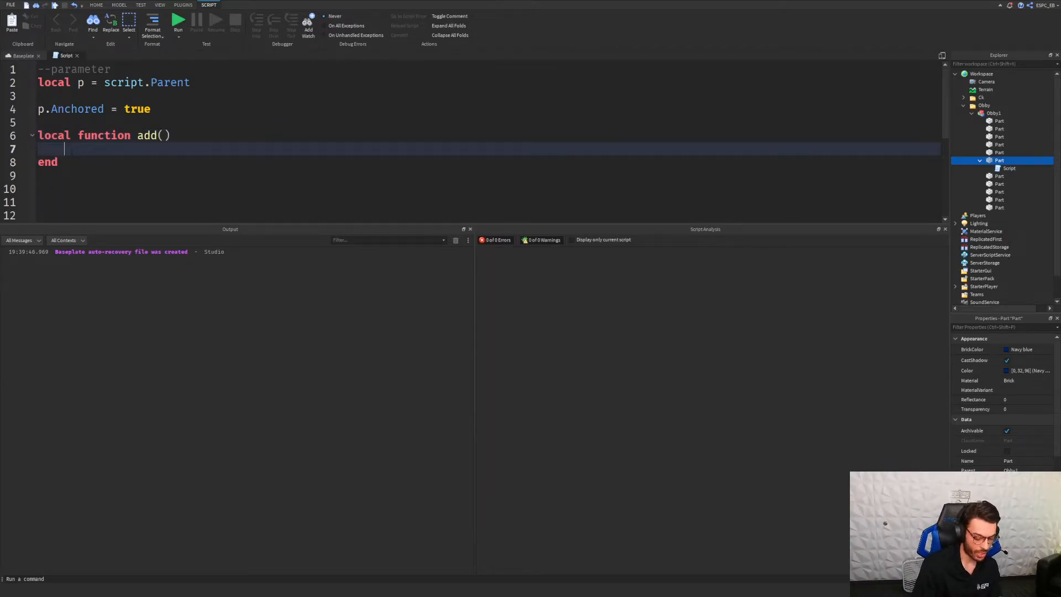
type("7")
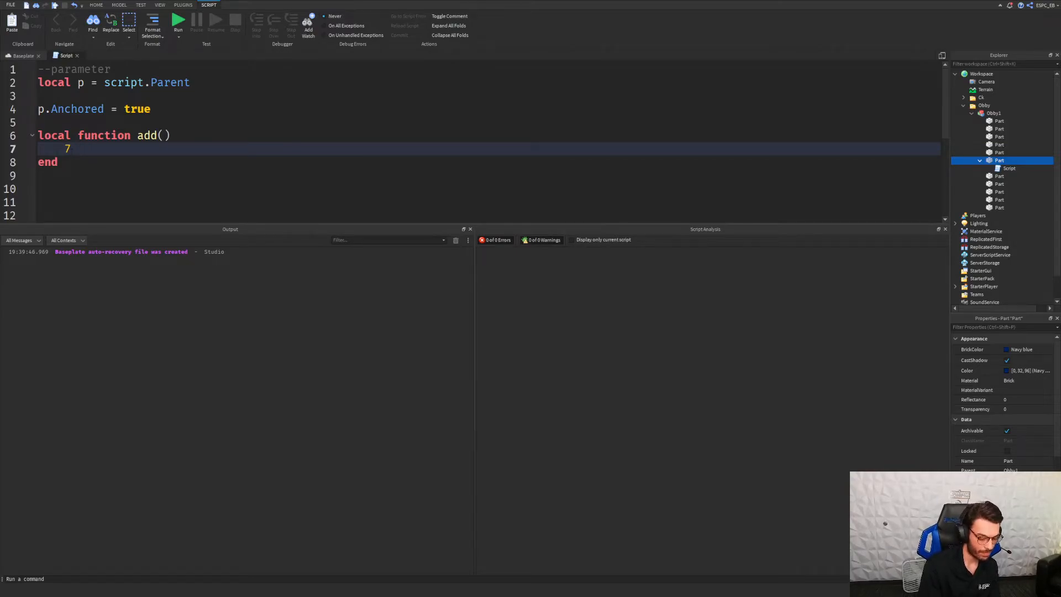
type("+ 7")
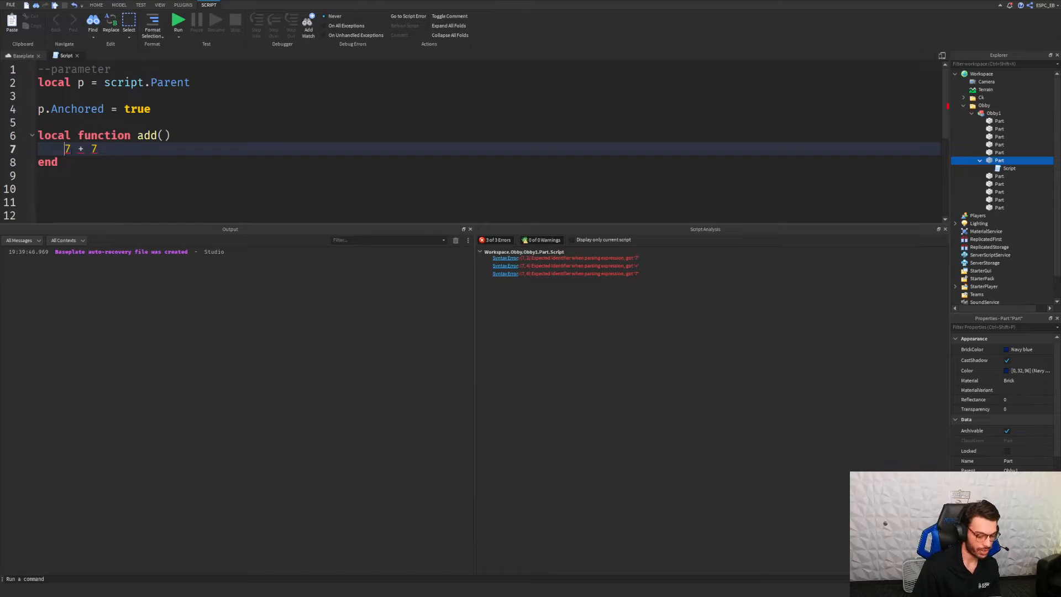
type("print(")
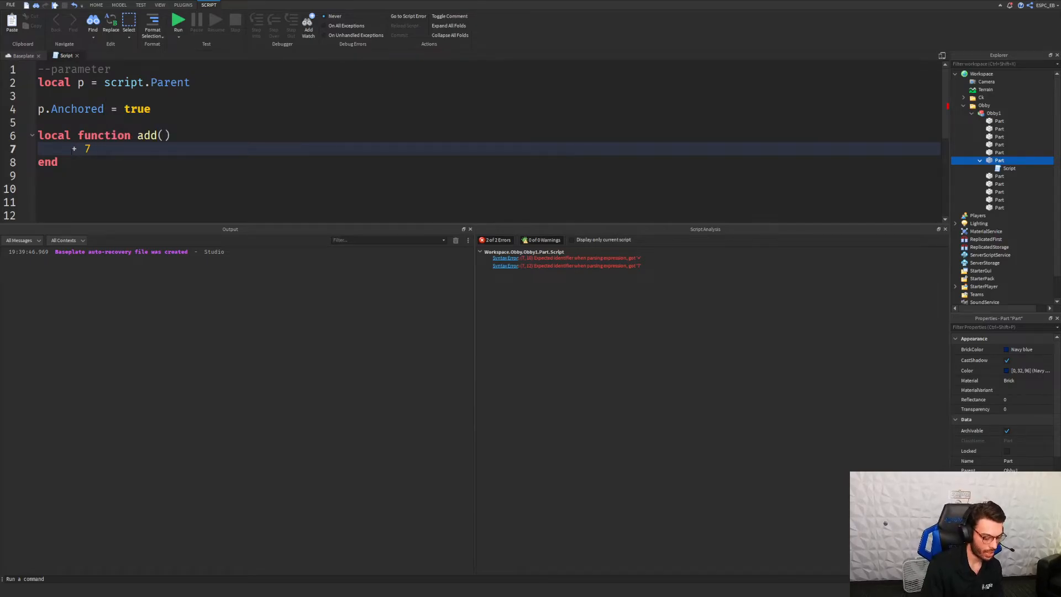
type("ans = 7")
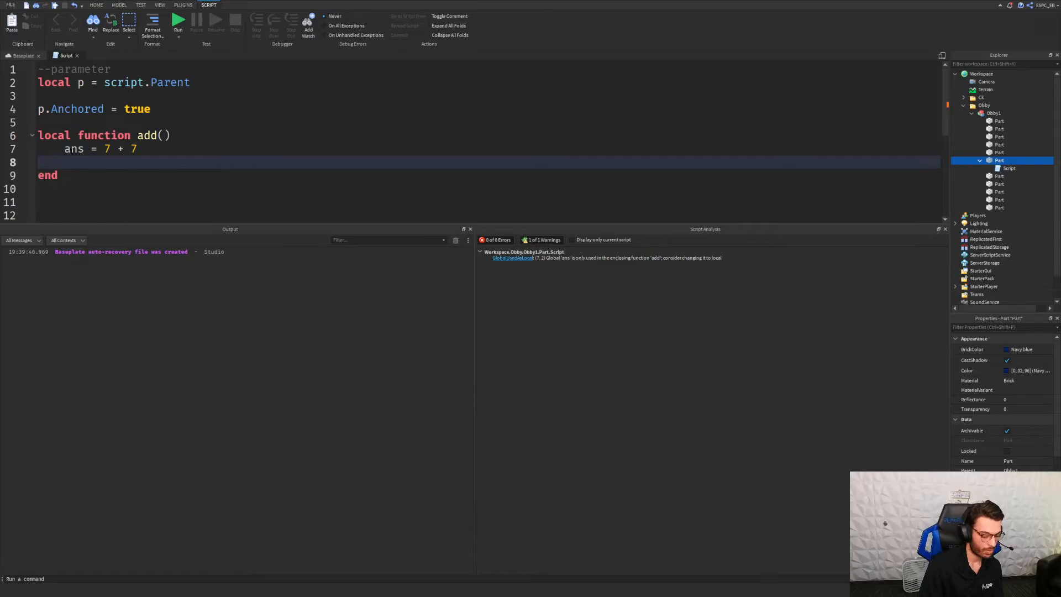
type("print(ans")
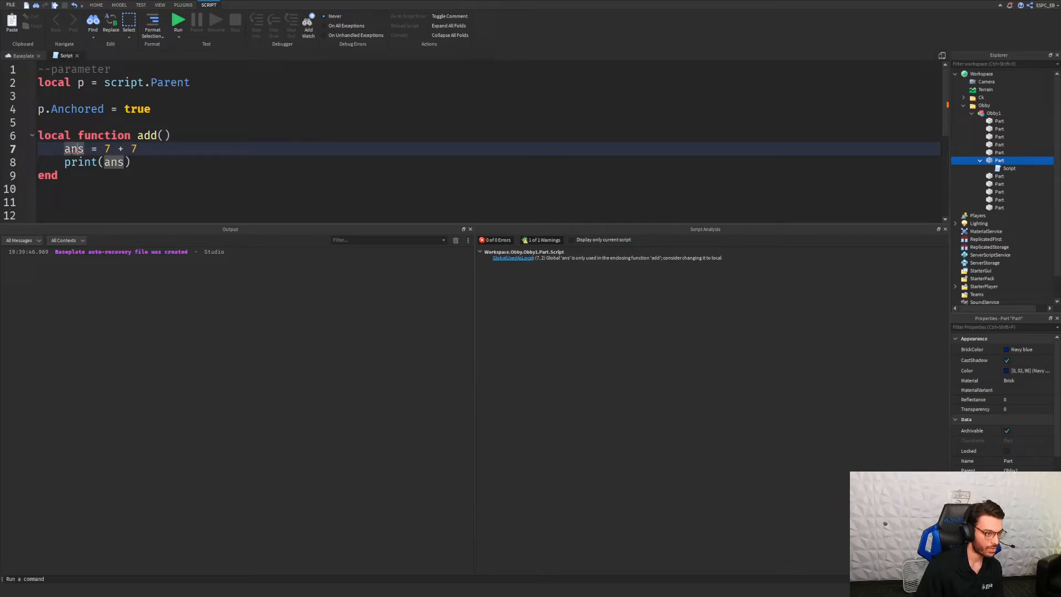
type("loacl")
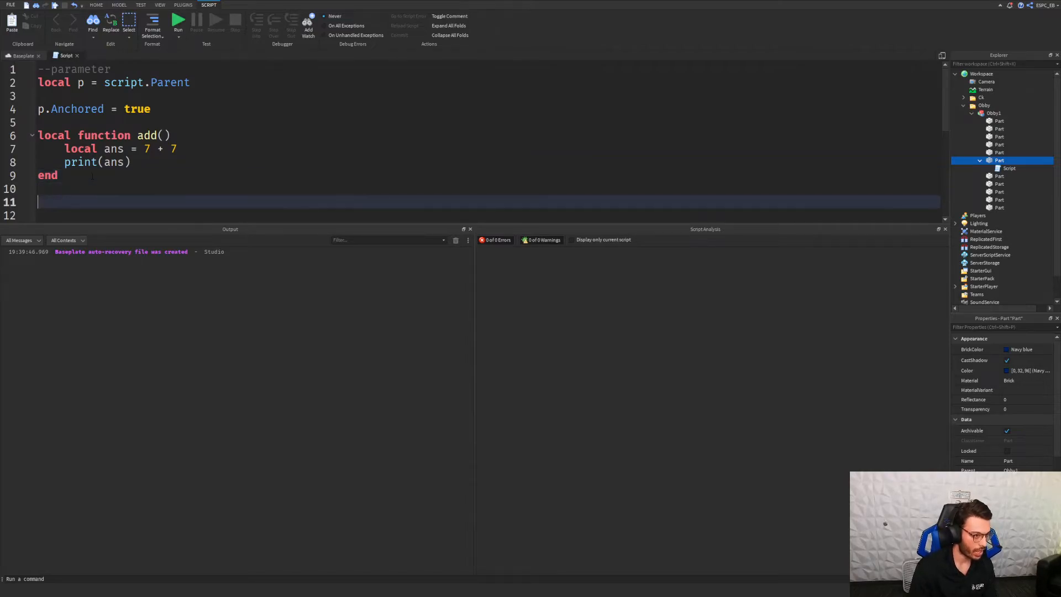
type("adde()")
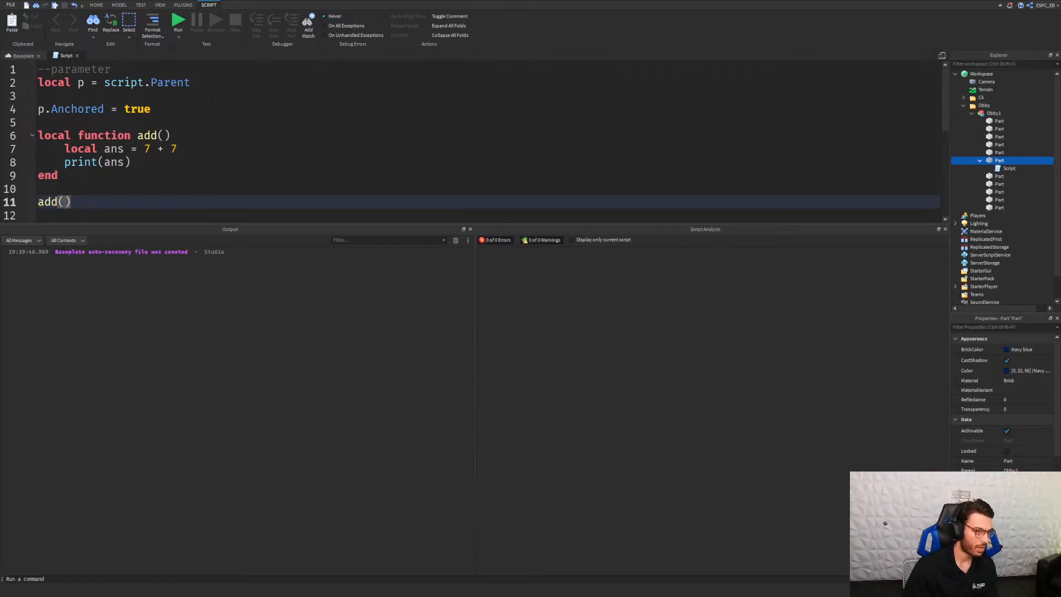
- Test-run the game, confirm 14 appears in Output, then stop
left_click(177, 22)
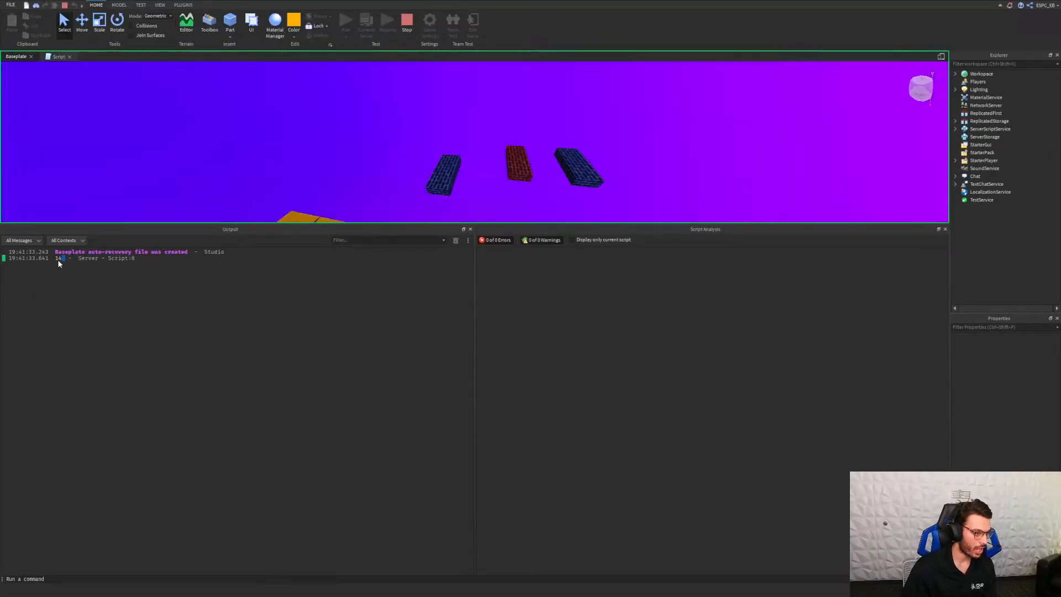
left_click(61, 56)
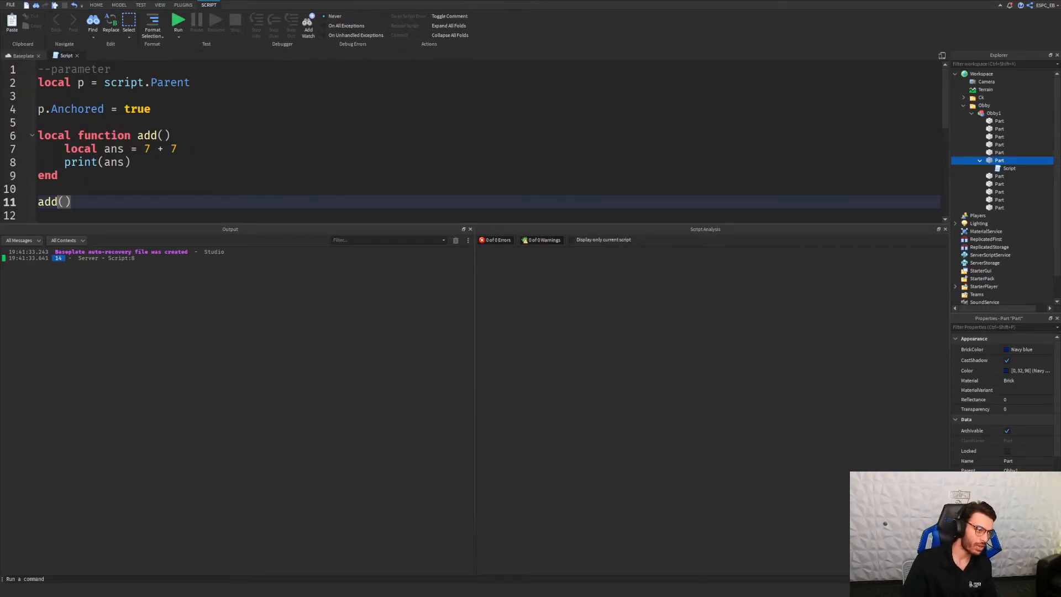
left_click(136, 148)
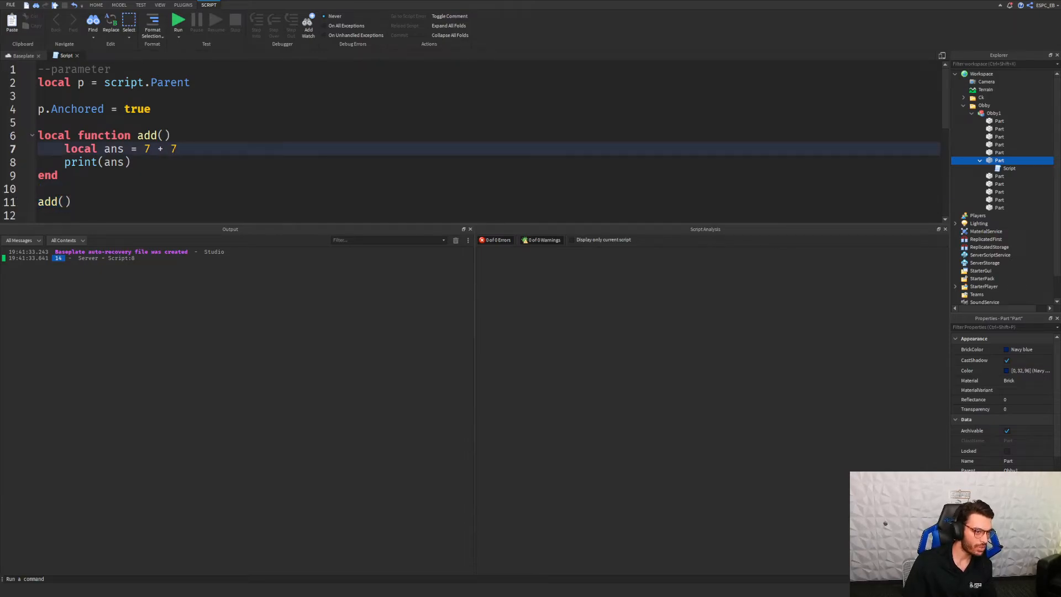
left_click(75, 201)
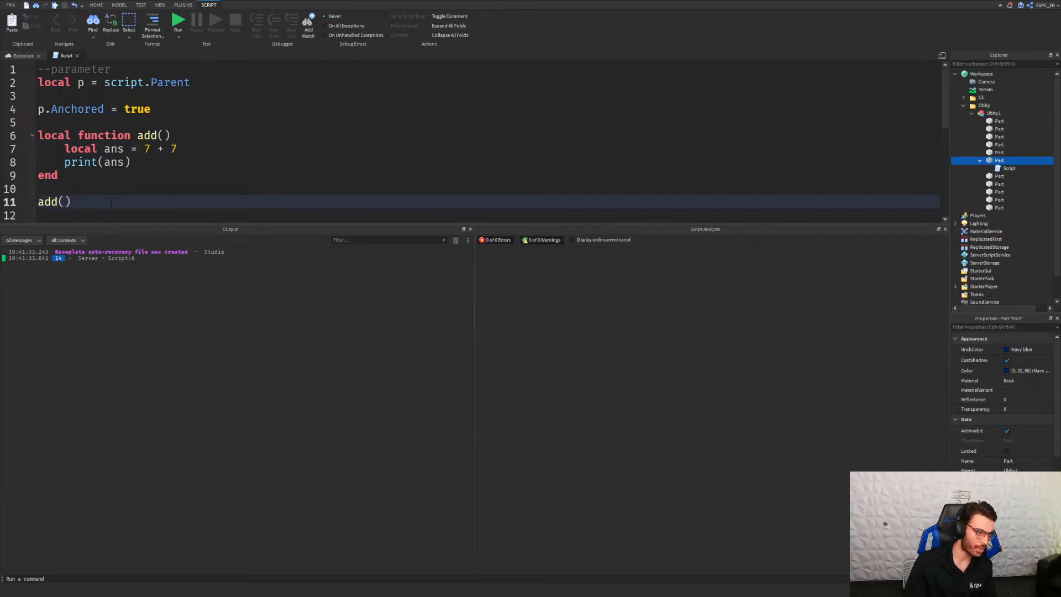
left_click_drag(38, 135, 133, 162)
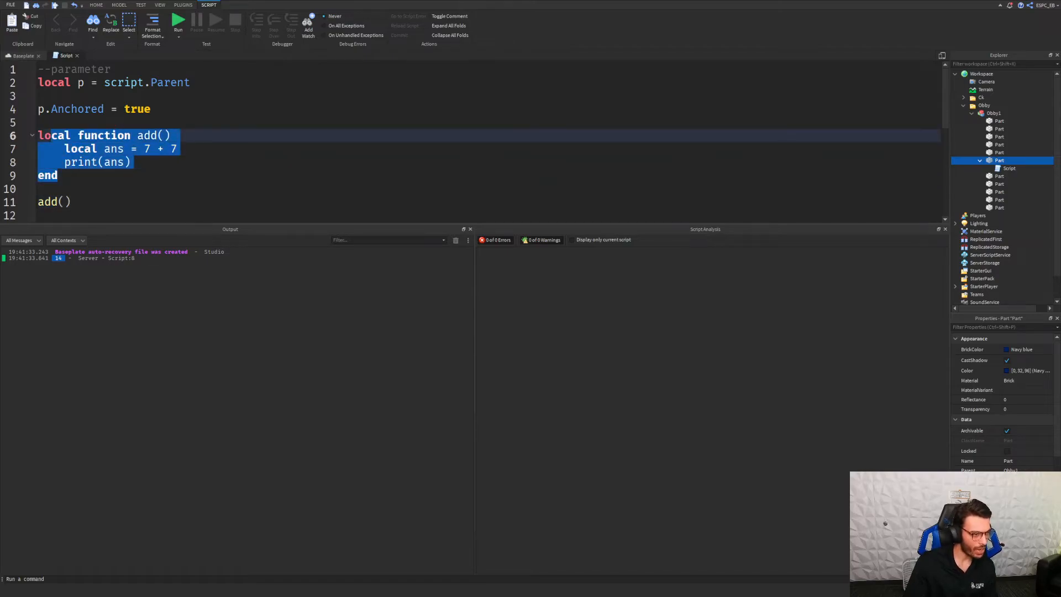
left_click(61, 174)
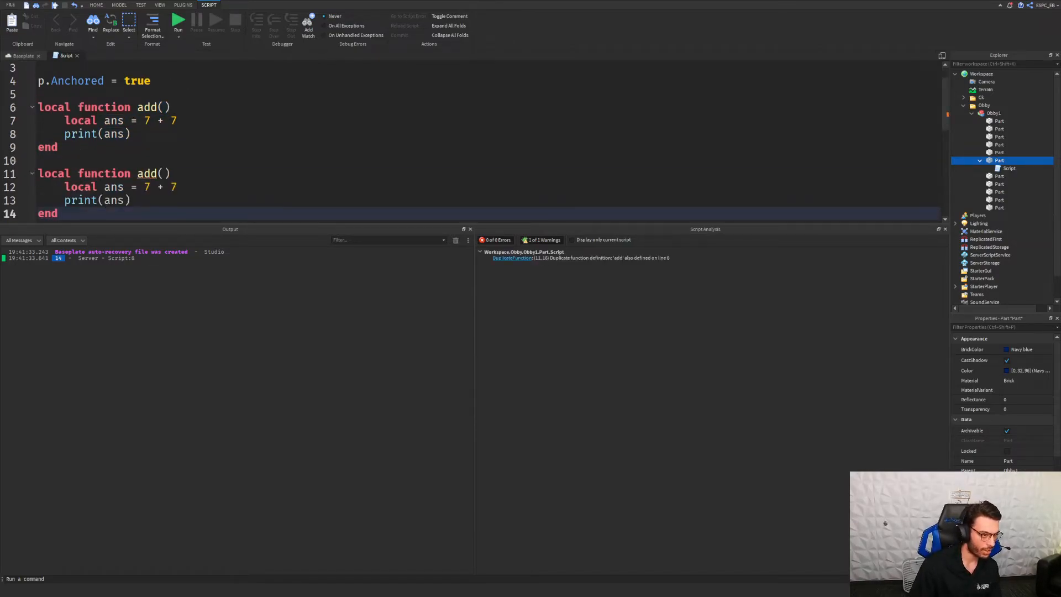
type("2")
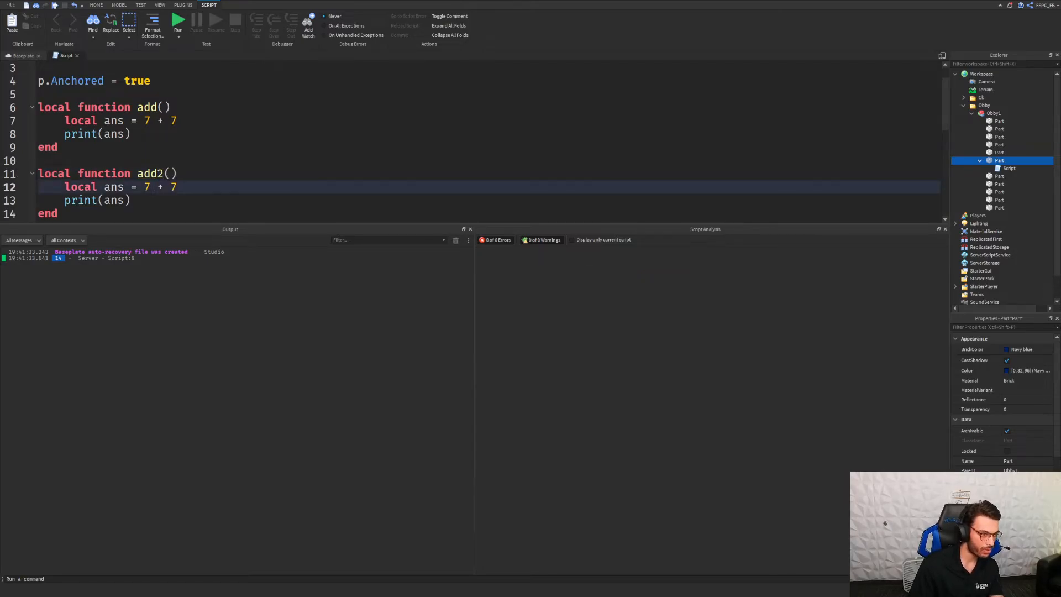
type("10")
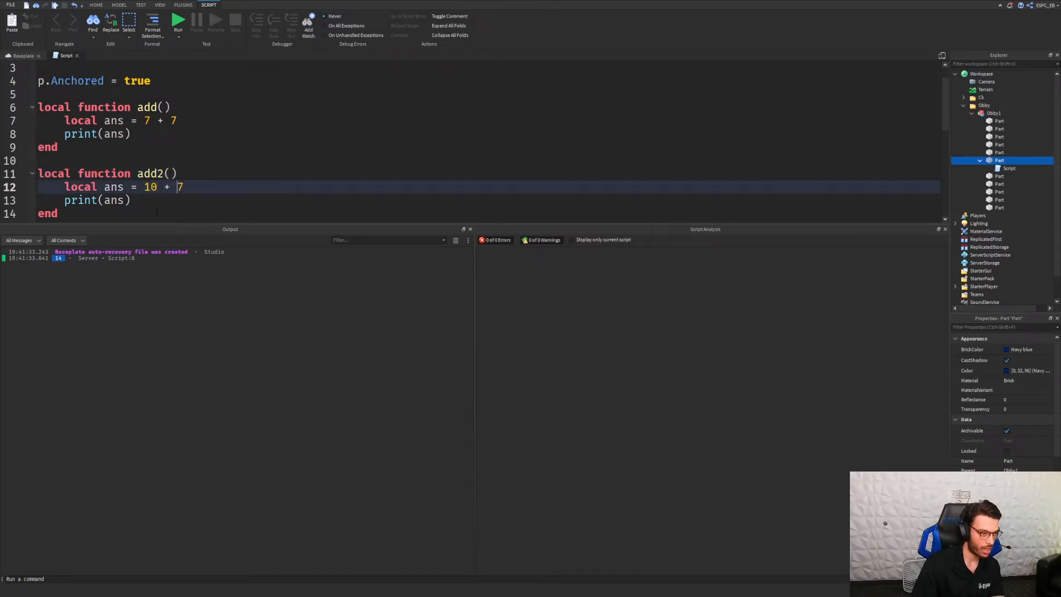
type("10")
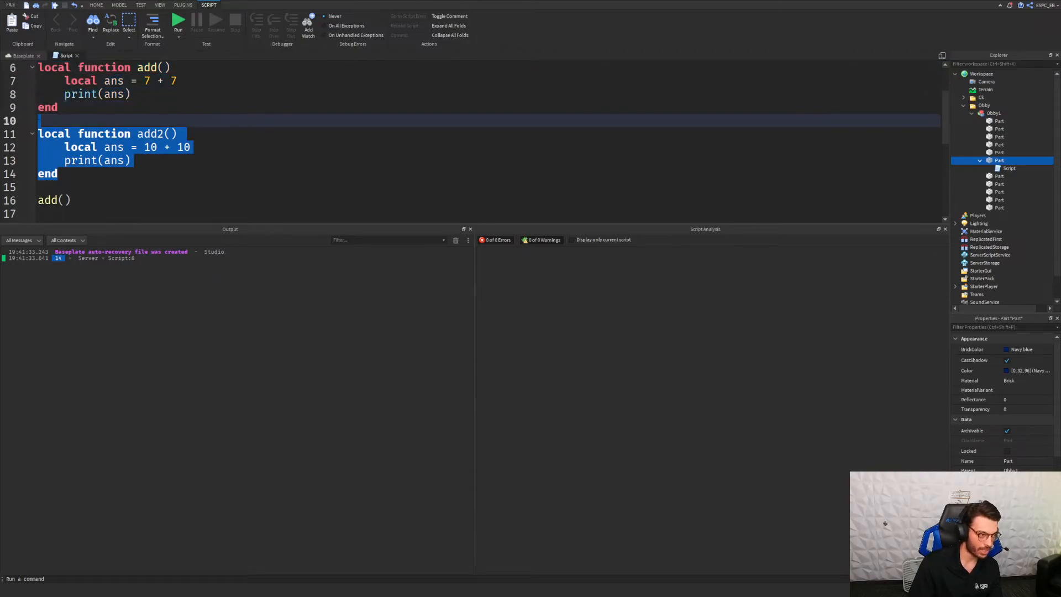
key("Delete")
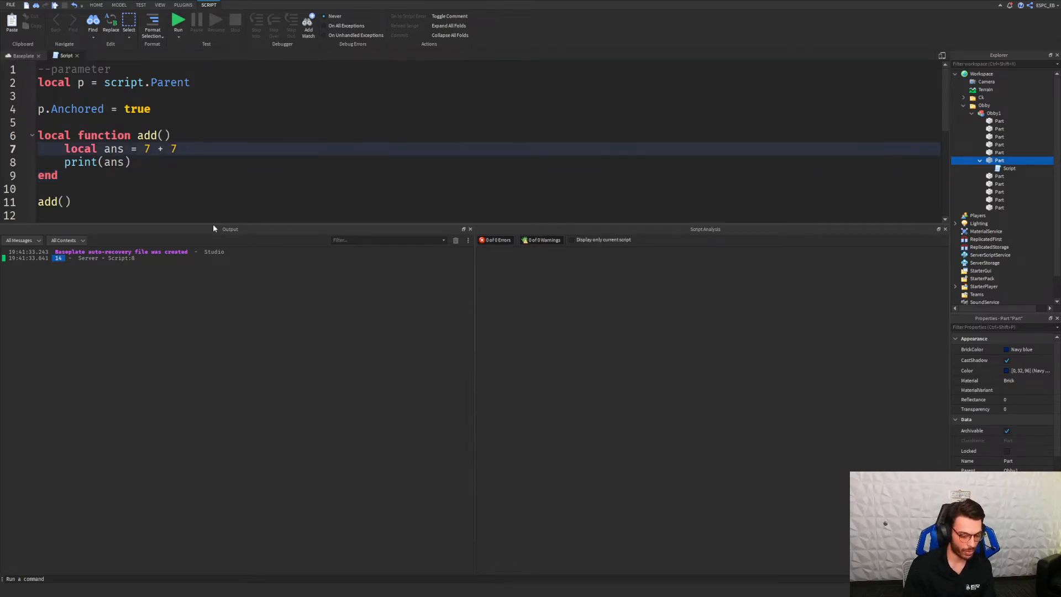
- Give add parameters num1 and num2, and set local ans = num1 + num2
key("Backspace")
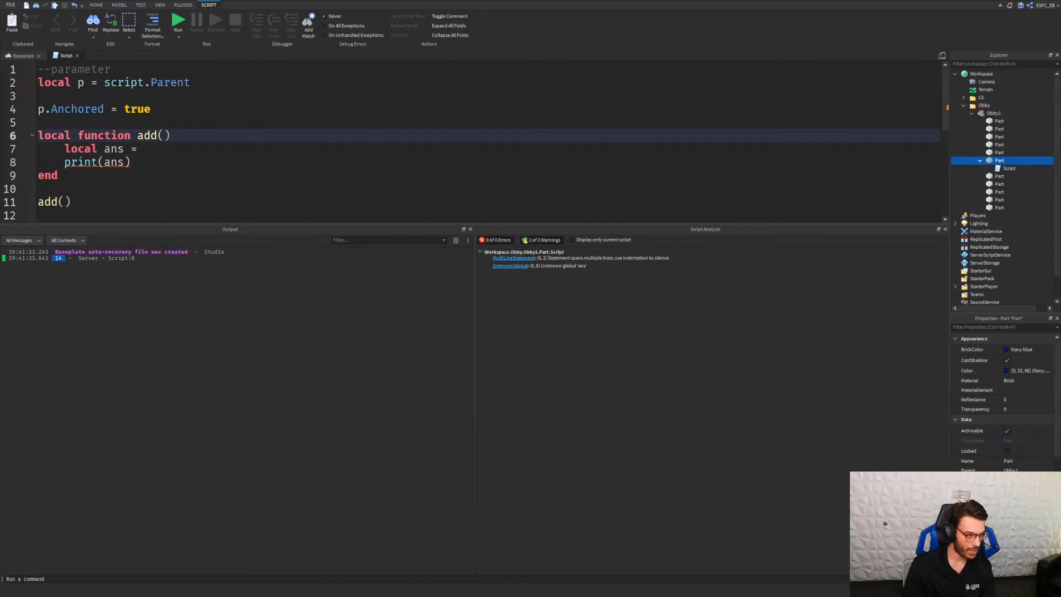
type("num")
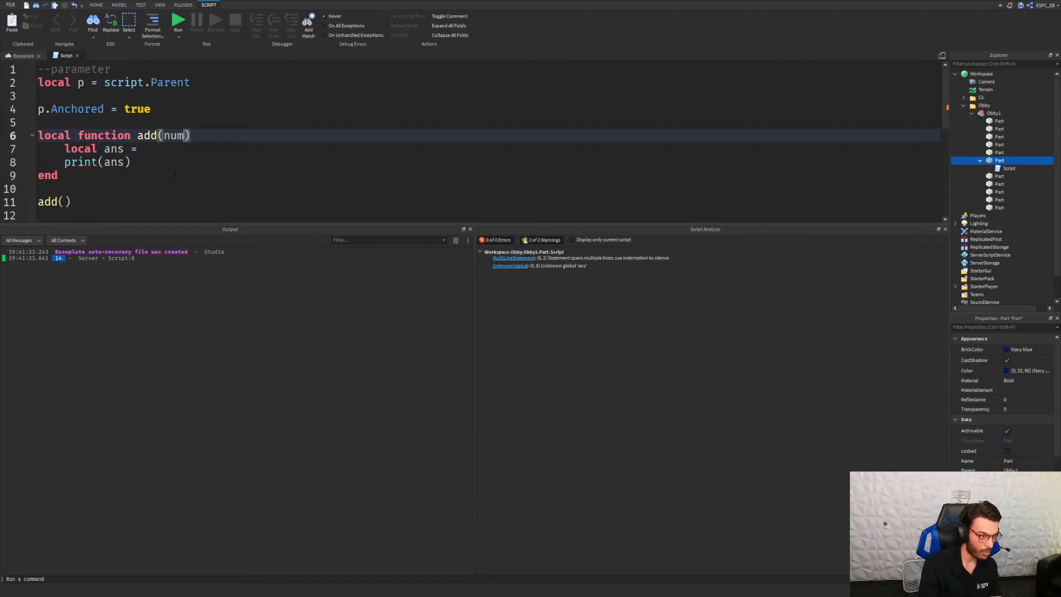
type(",num2")
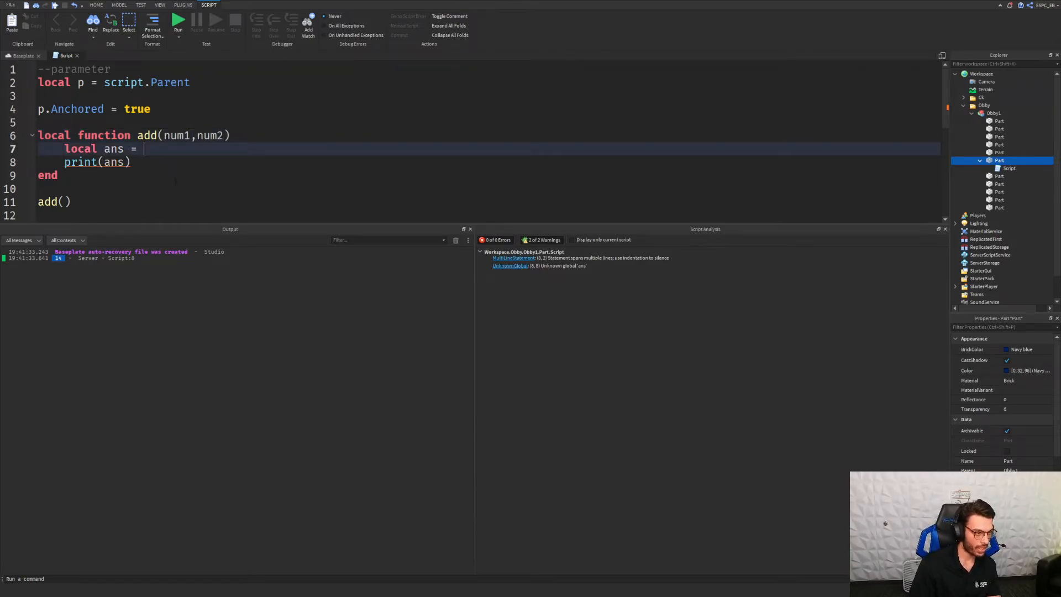
type("num1")
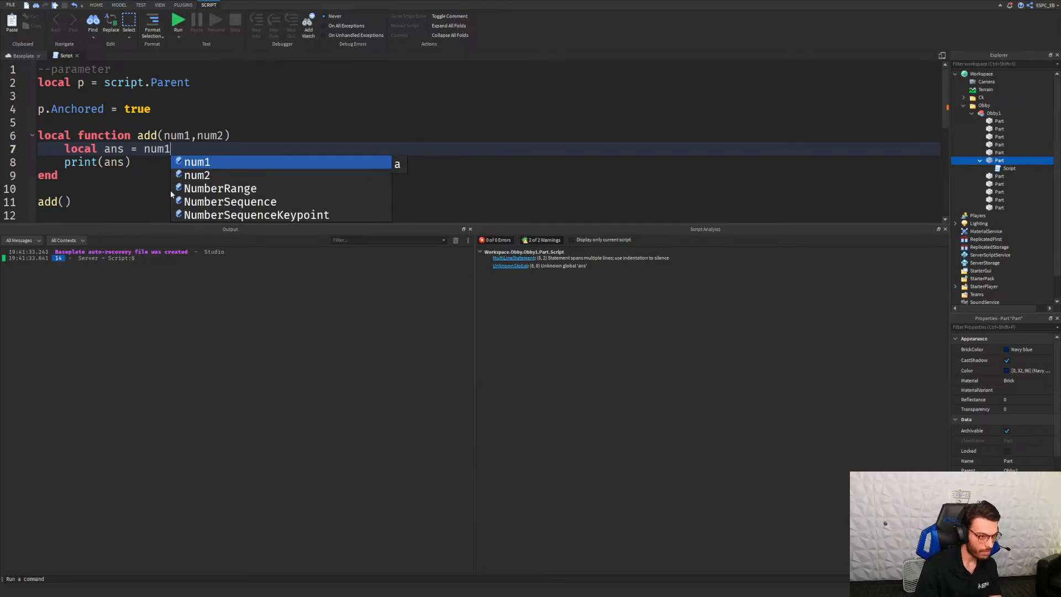
type("+ nu")
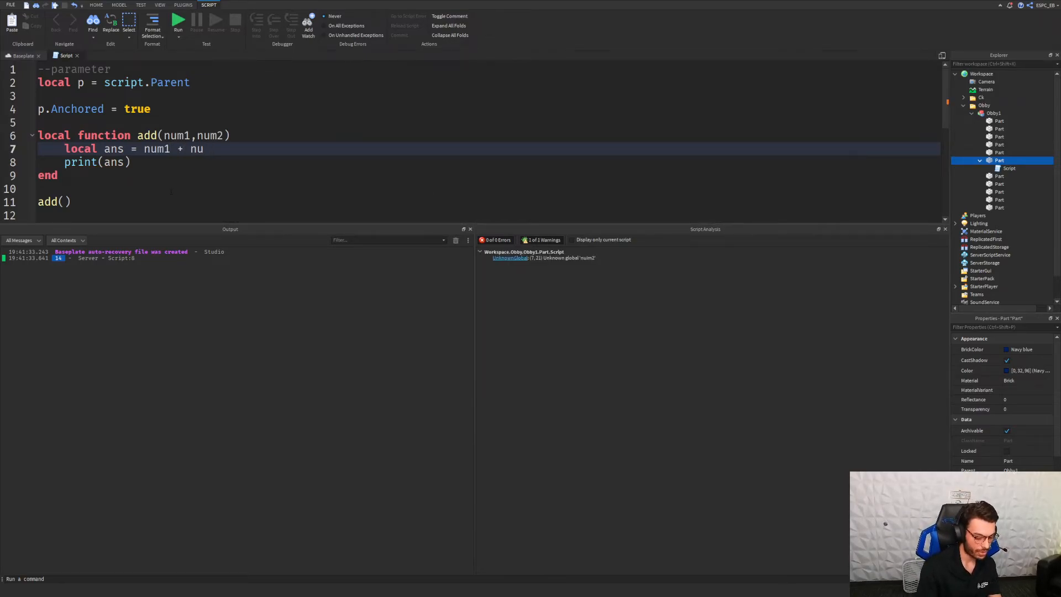
type("m2")
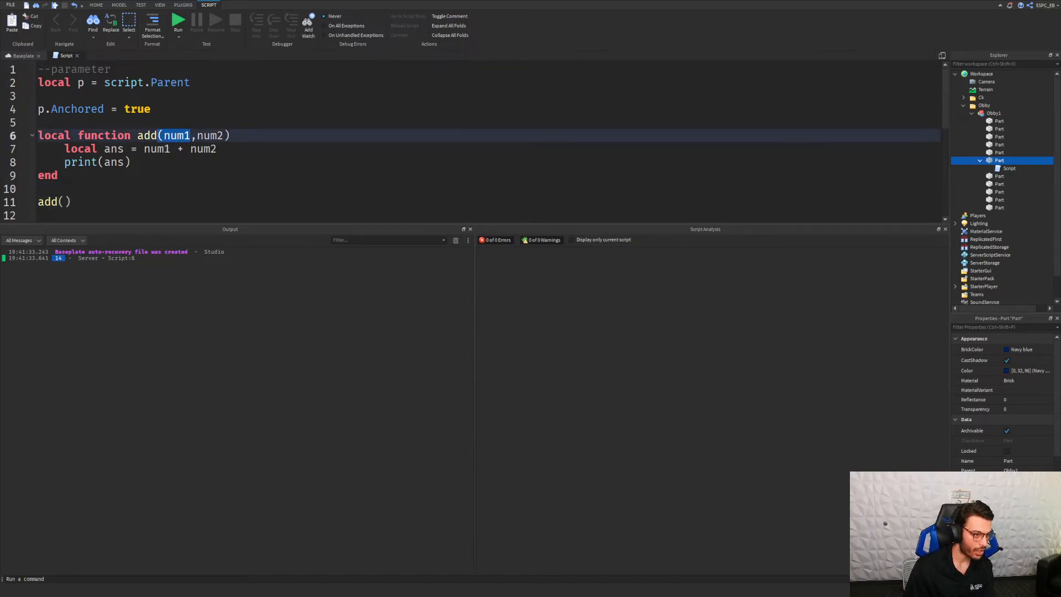
- Call add(7,7), add(25,25) and add(50,100), with wait(1) between the calls
left_click(61, 201)
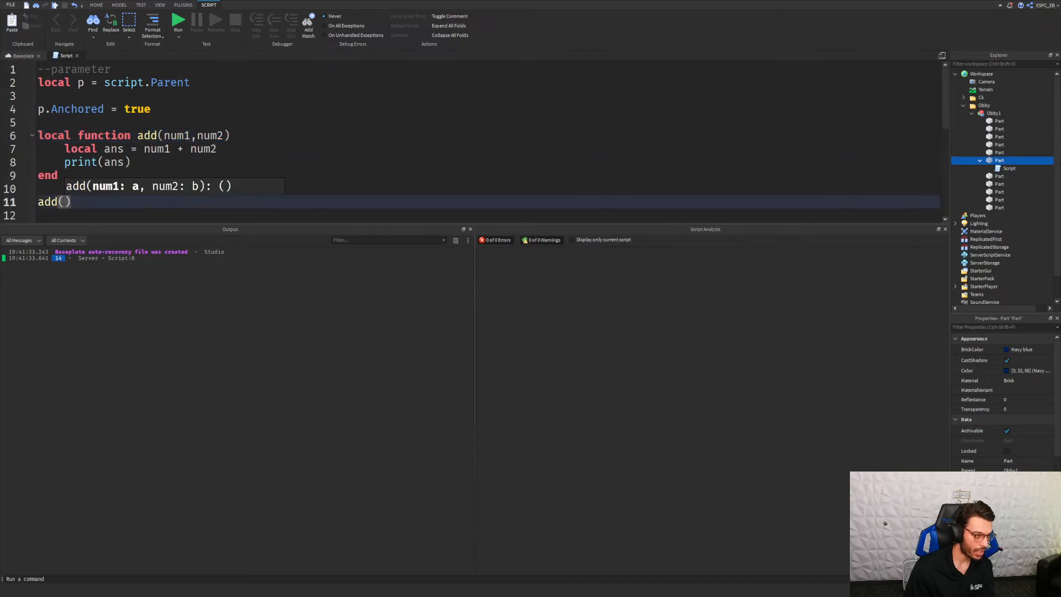
mouse_move(112, 195)
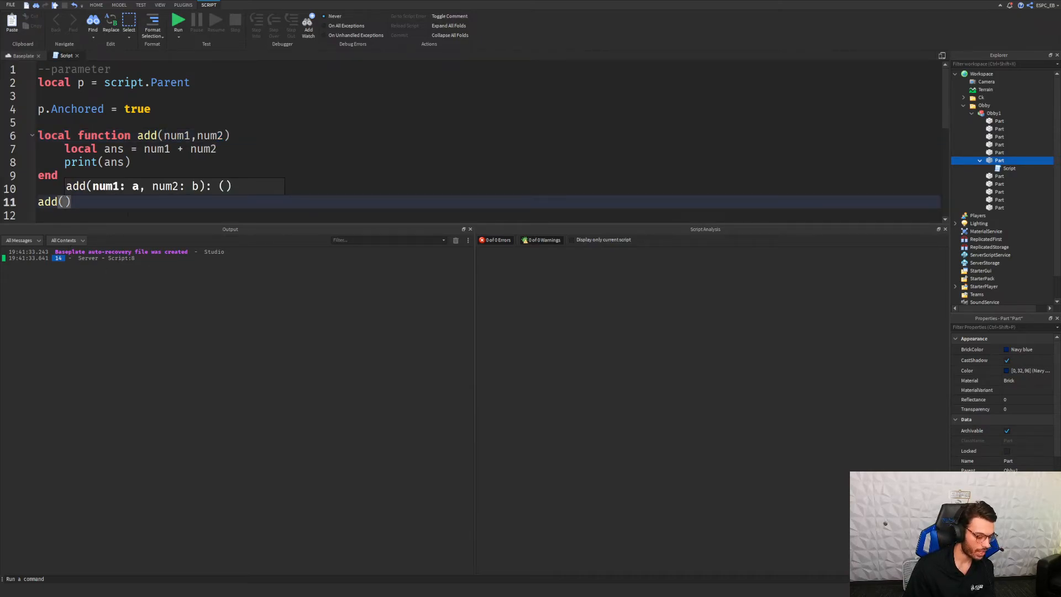
type("7,7")
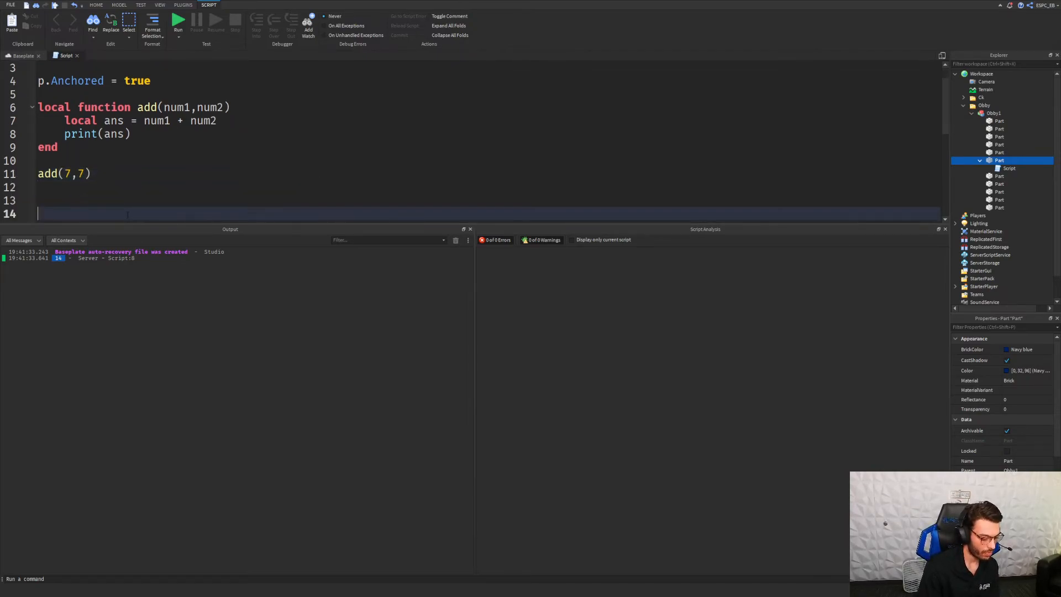
type("add()")
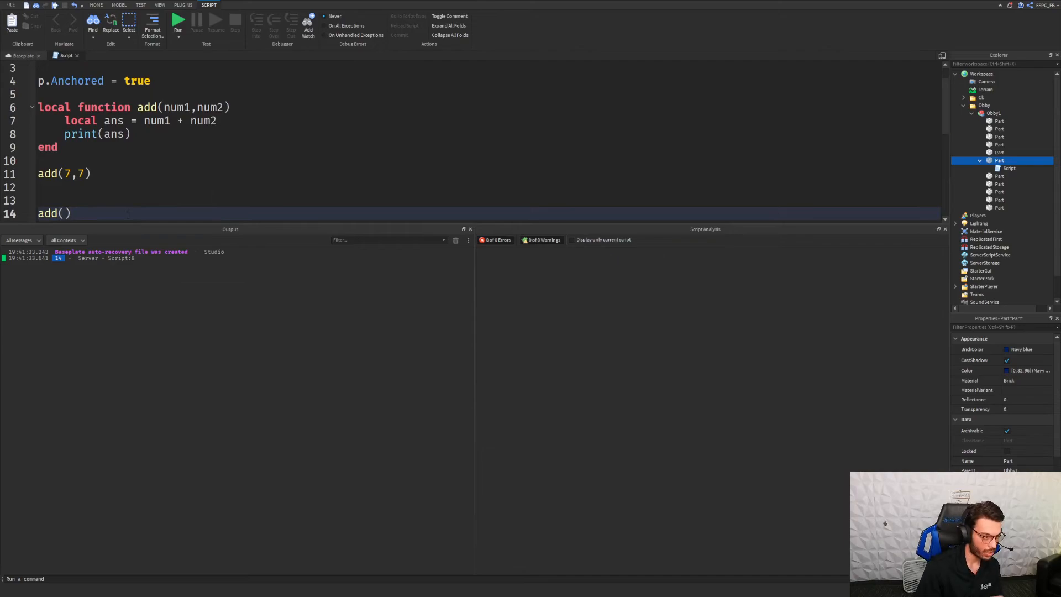
type("25")
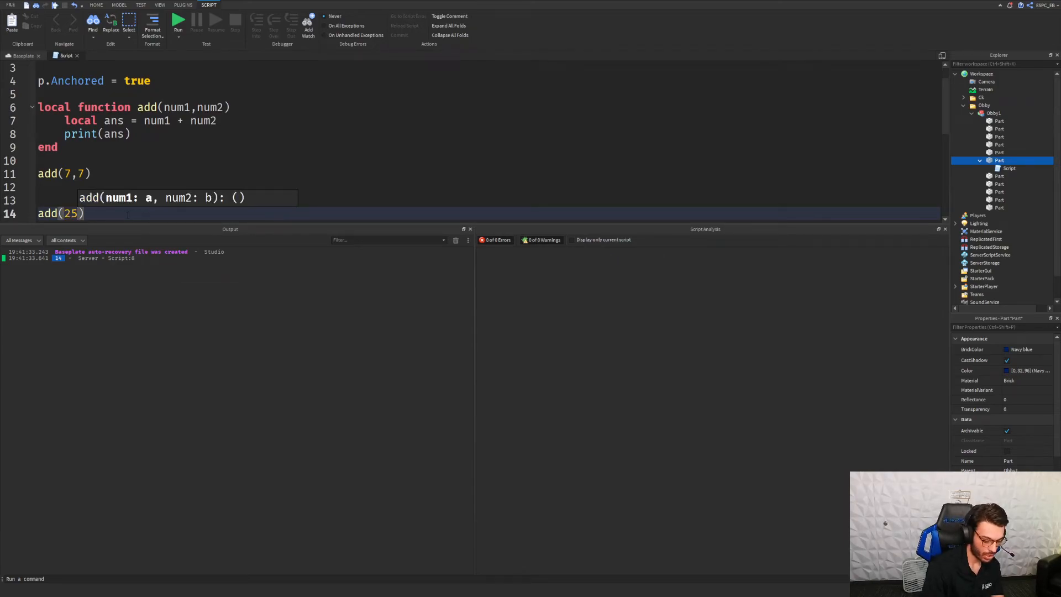
type(",25")
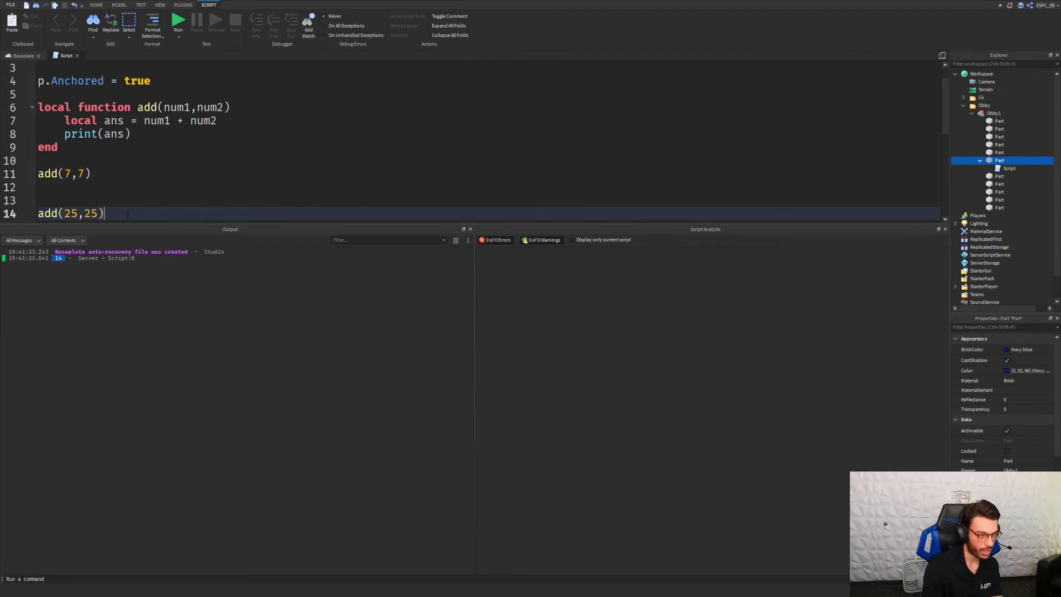
type("add")
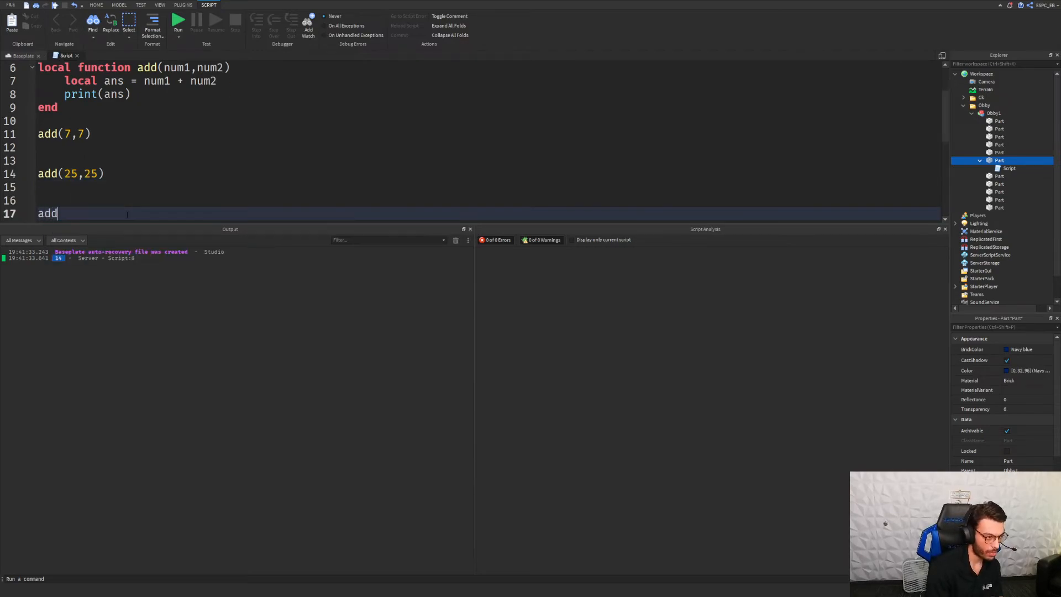
type("(")
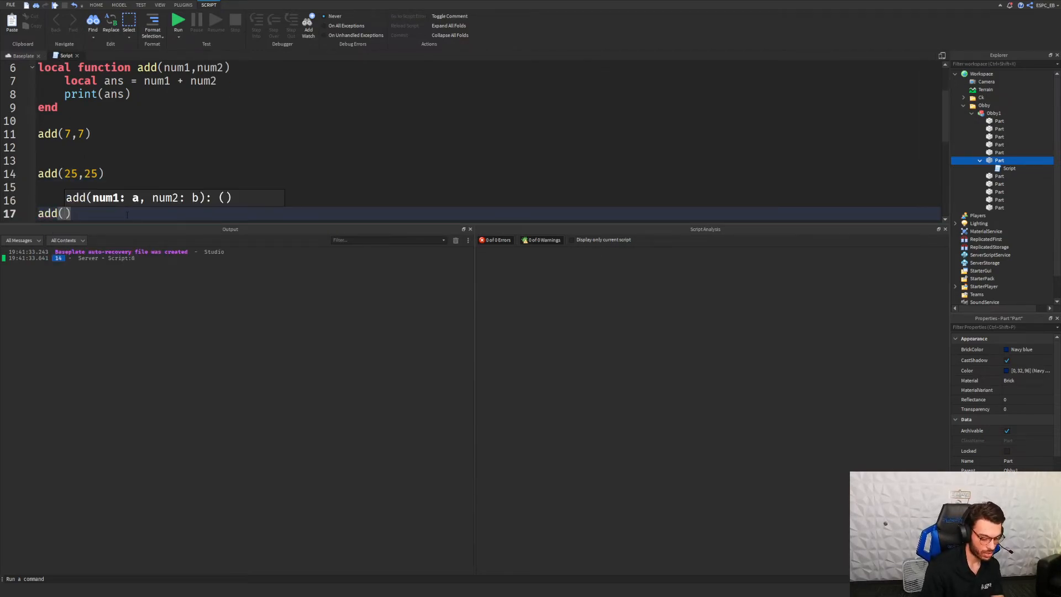
type("50,")
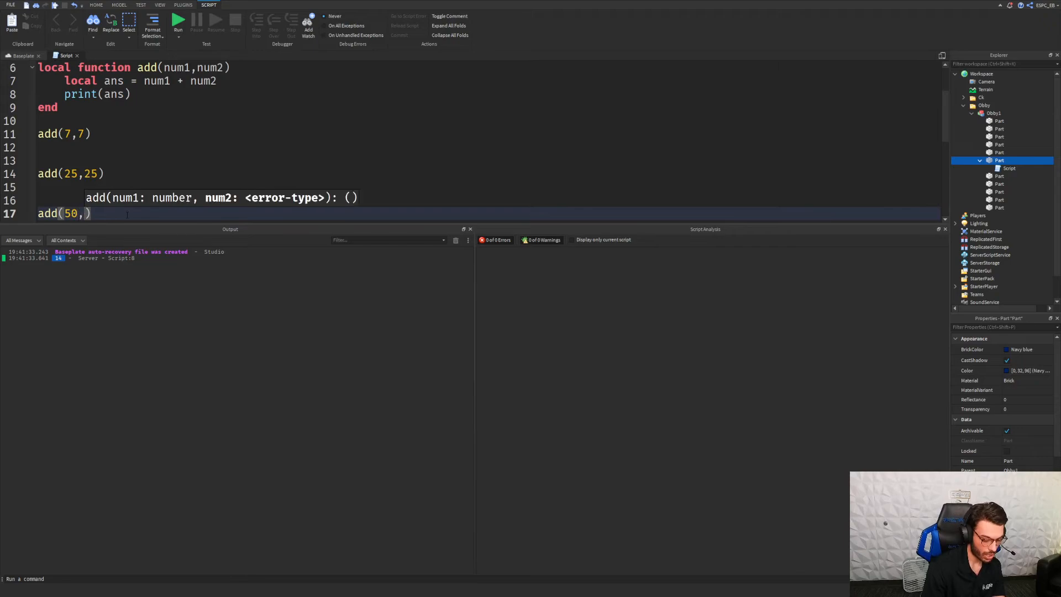
type("100")
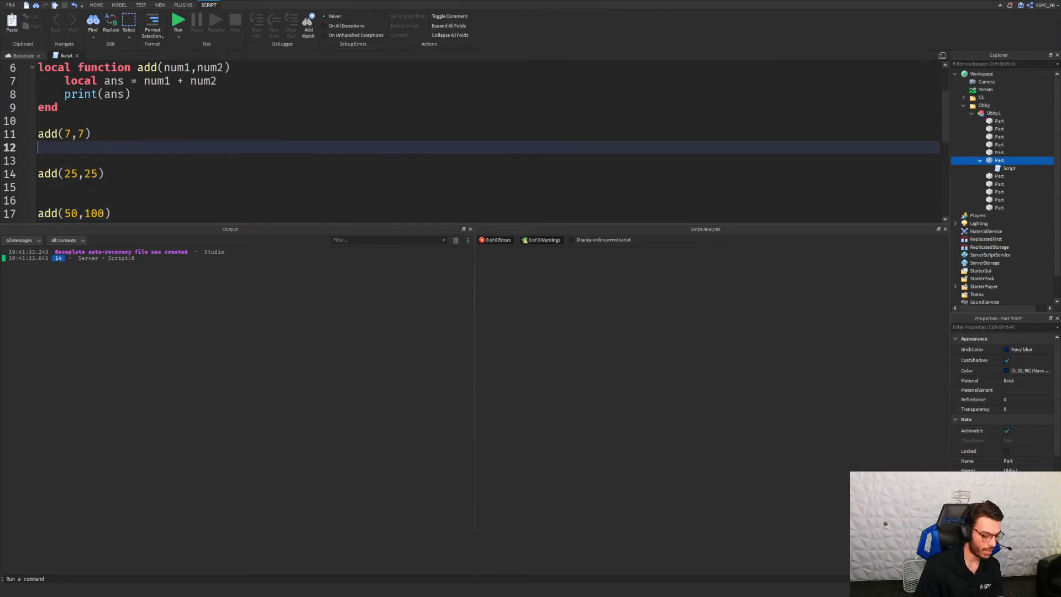
type("wait(1")
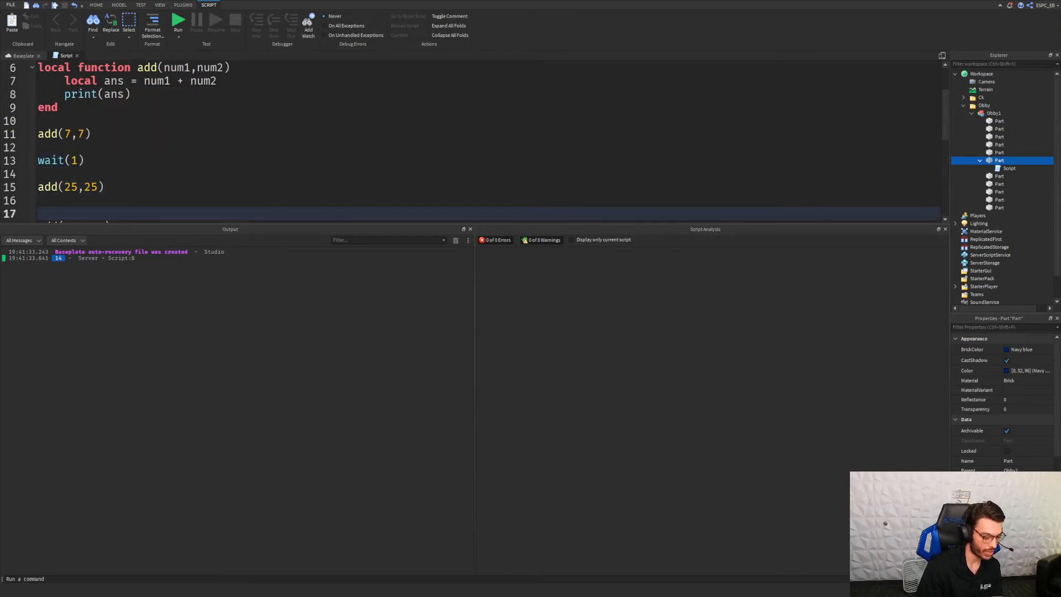
type("wait(1)")
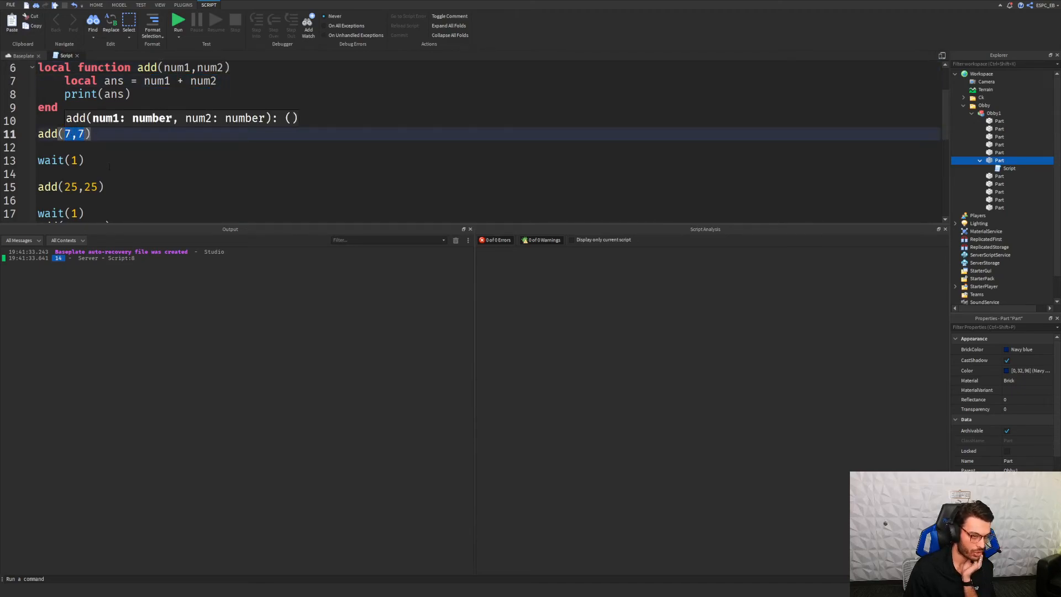
- Test-run the game, verify Output prints 14, 50 and 150, then stop
left_click(54, 174)
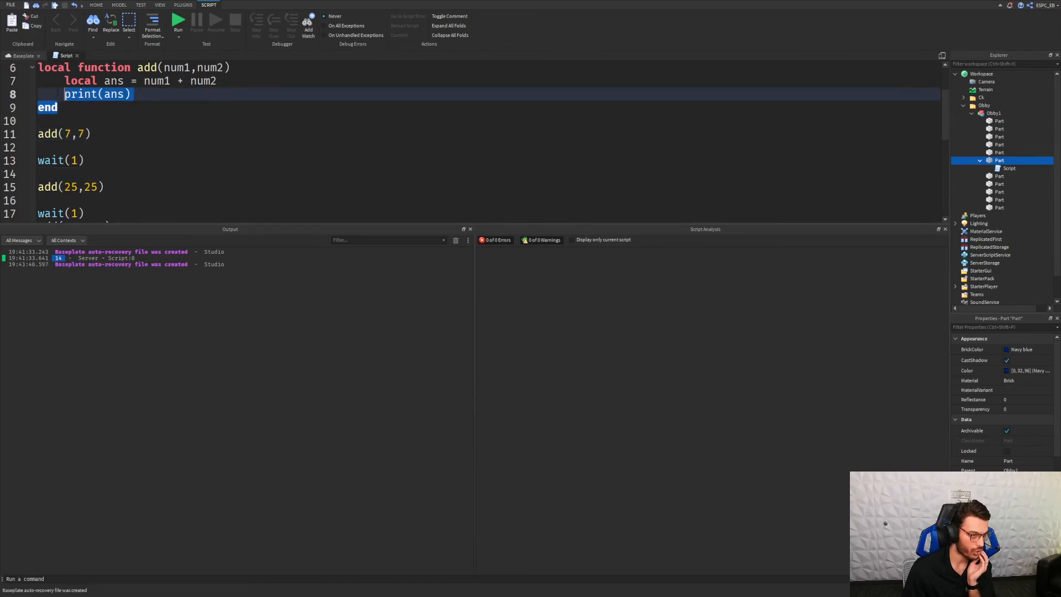
left_click(178, 22)
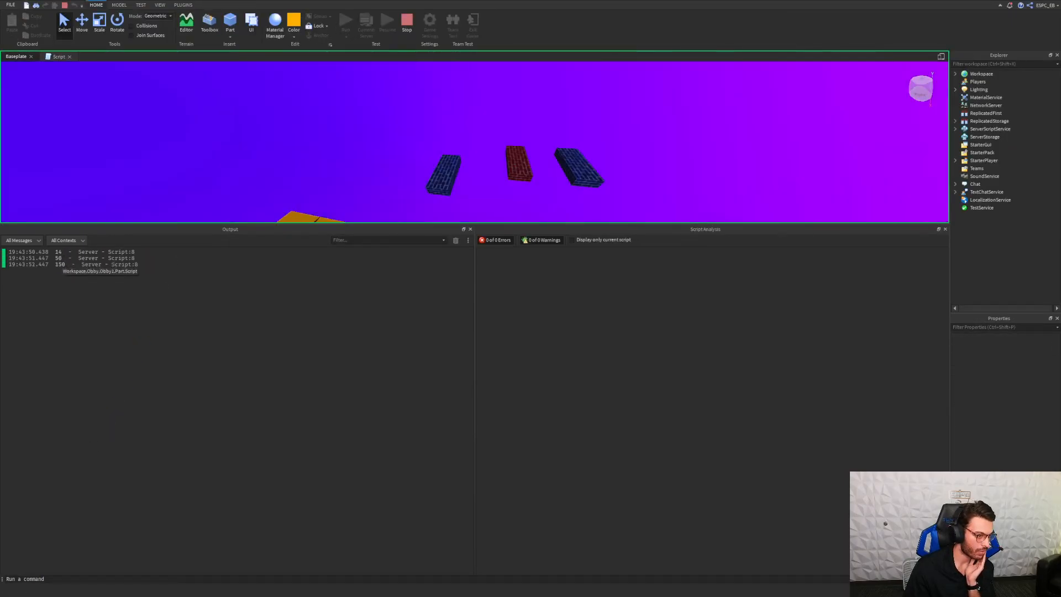
left_click(61, 56)
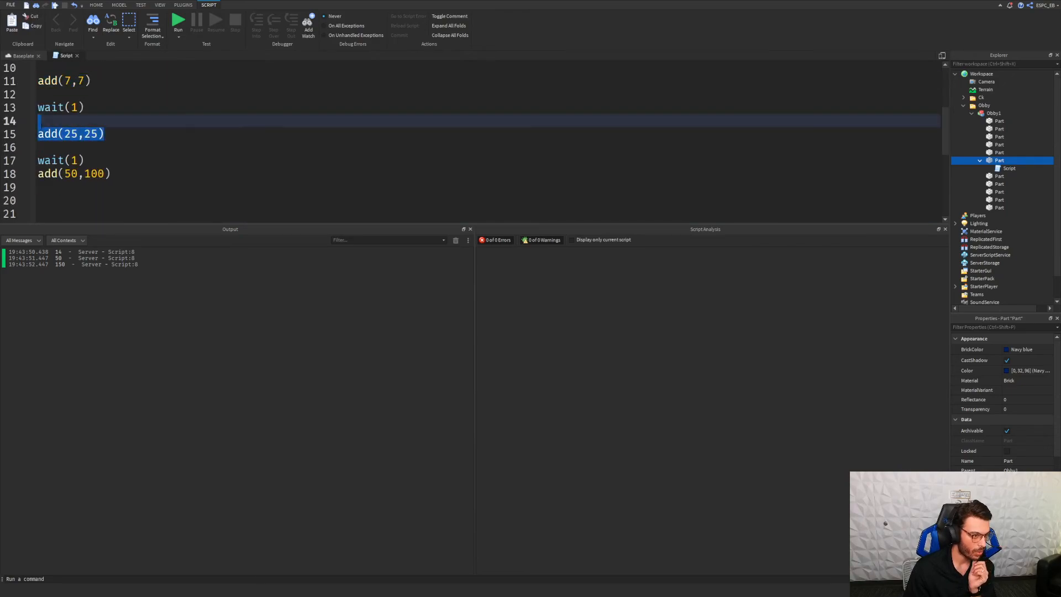
- Append a --function call comment to the add(7,7), add(25,25) and add(50,100) lines
left_click(112, 174)
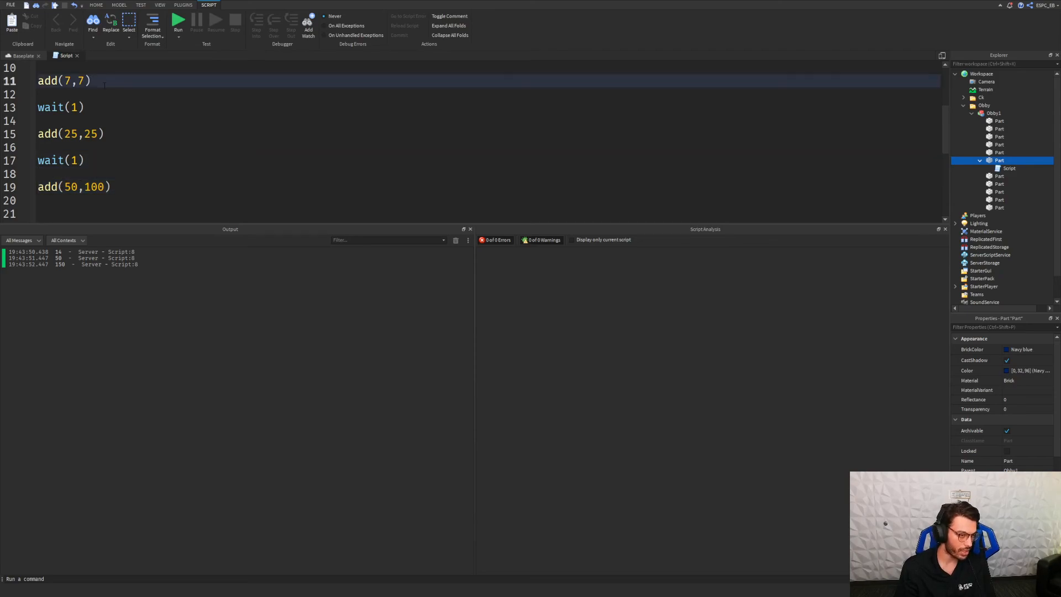
type("--func")
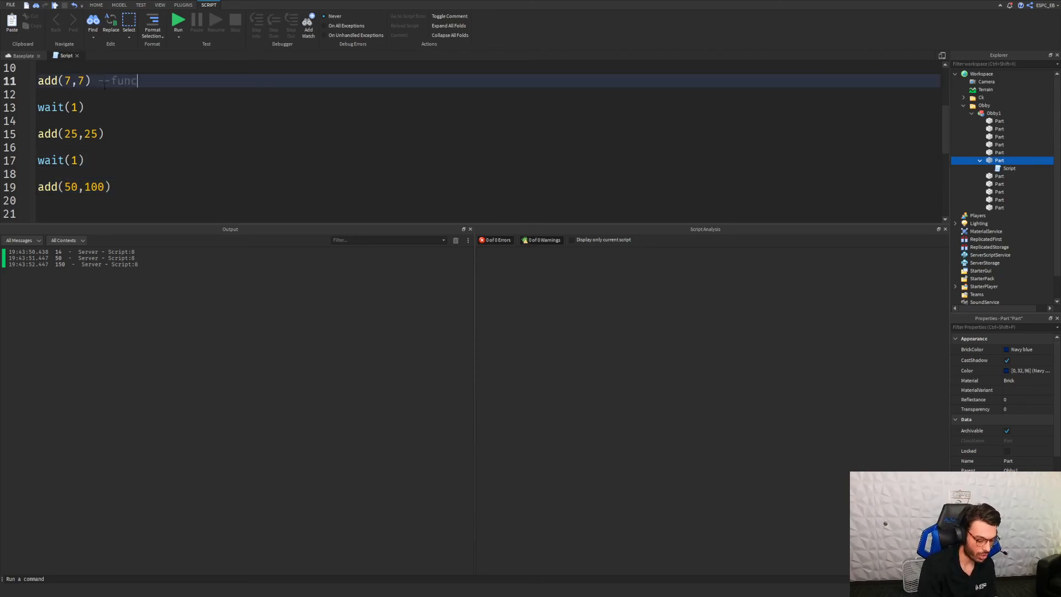
type("tion call")
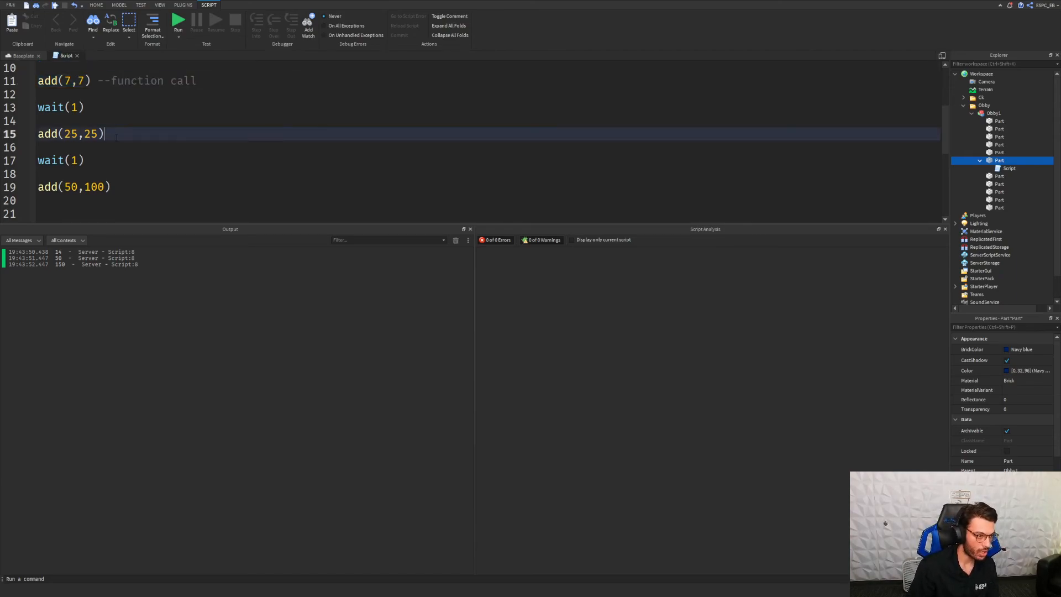
type("--function call")
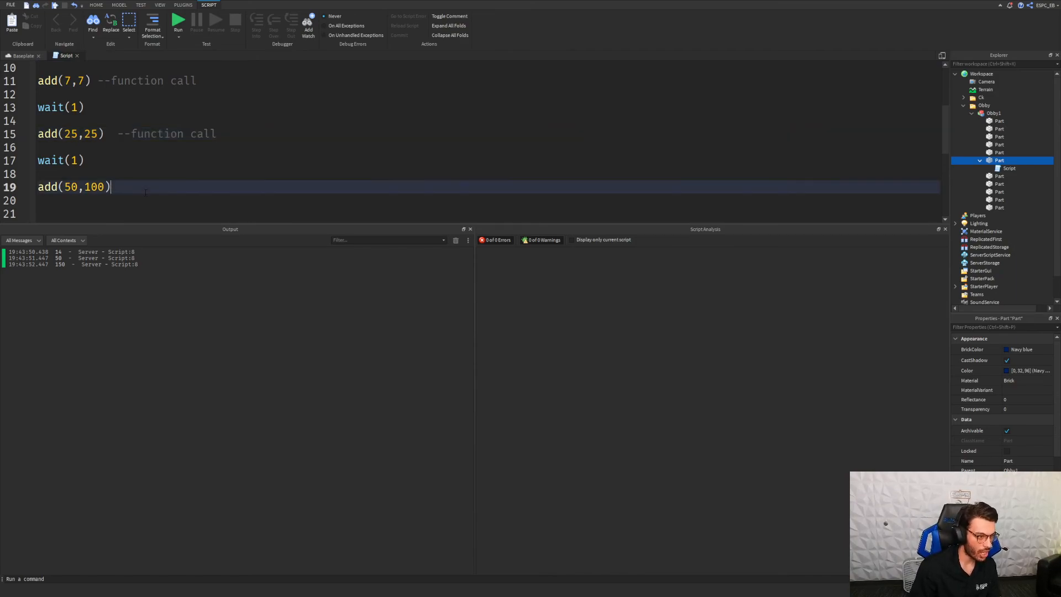
type("--function call")
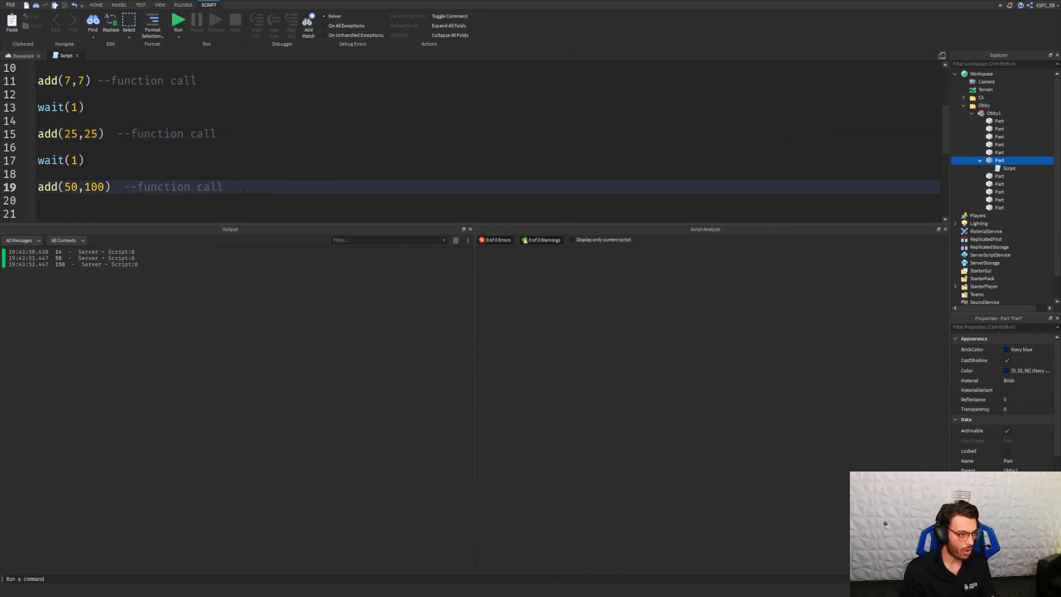
scroll("up", 3)
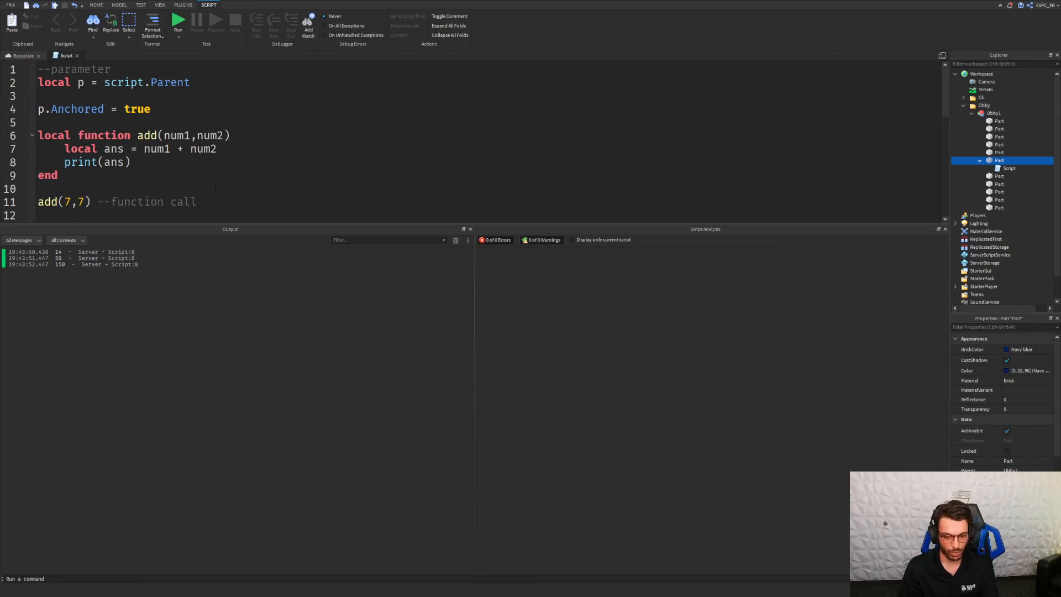